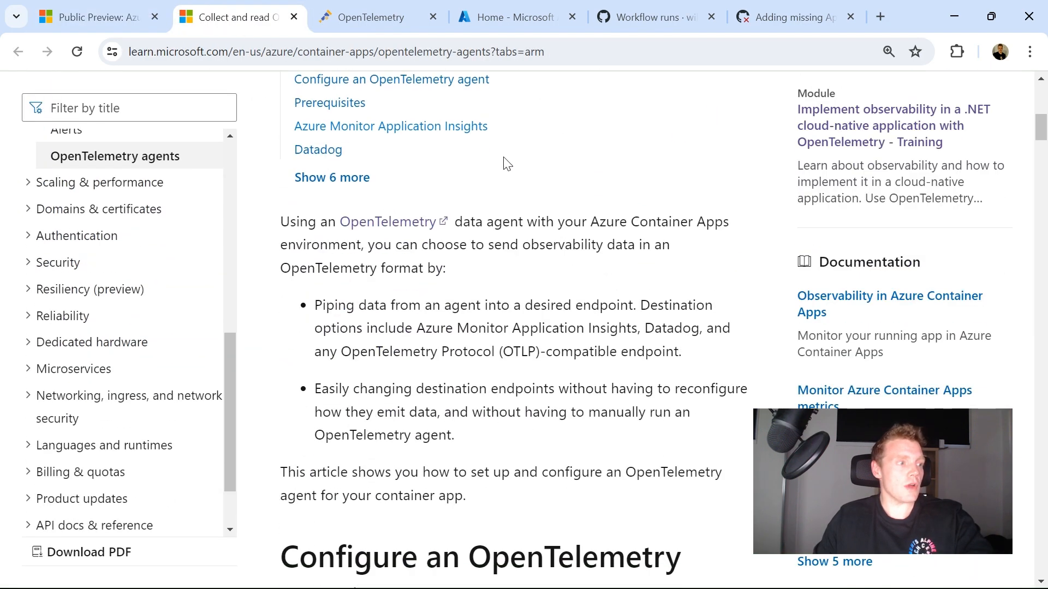
# Step: Glance at the OpenTelemetry project website and return to the OpenTelemetry agents article
pyautogui.click(375, 17)
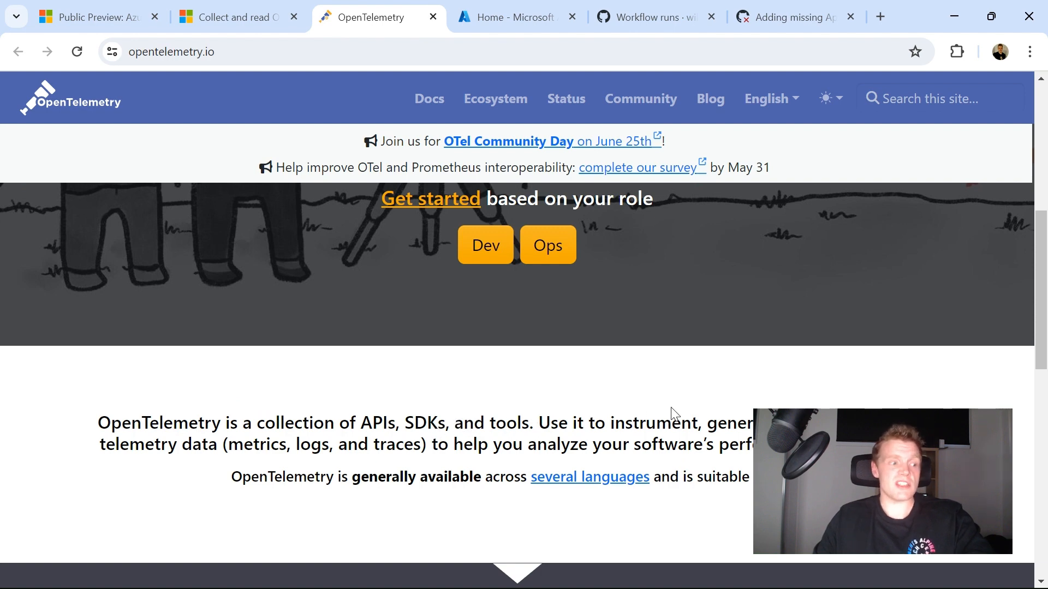
pyautogui.moveTo(460, 409)
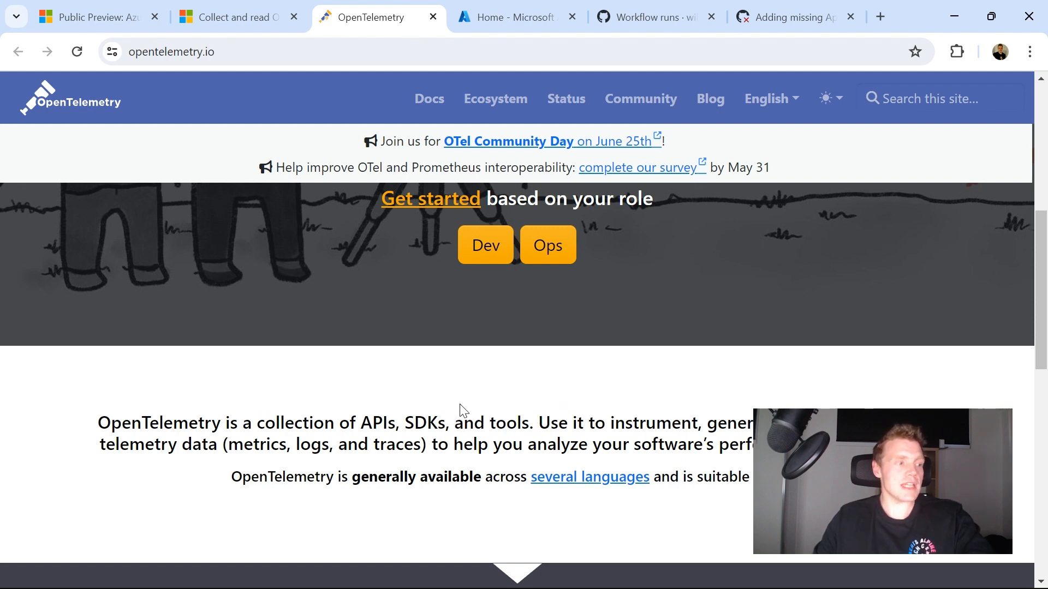
pyautogui.moveTo(569, 382)
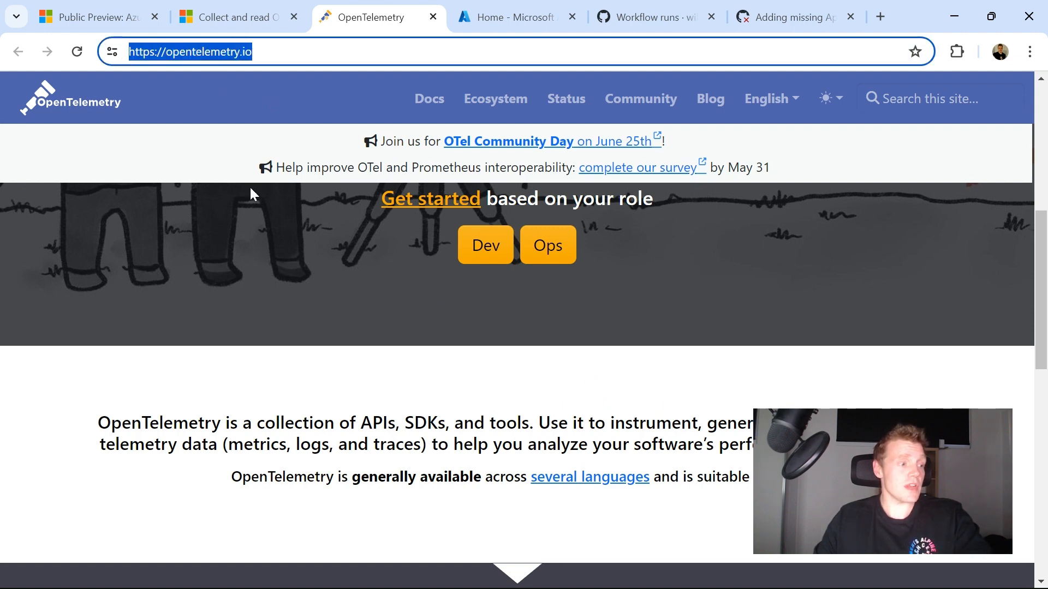
pyautogui.click(235, 16)
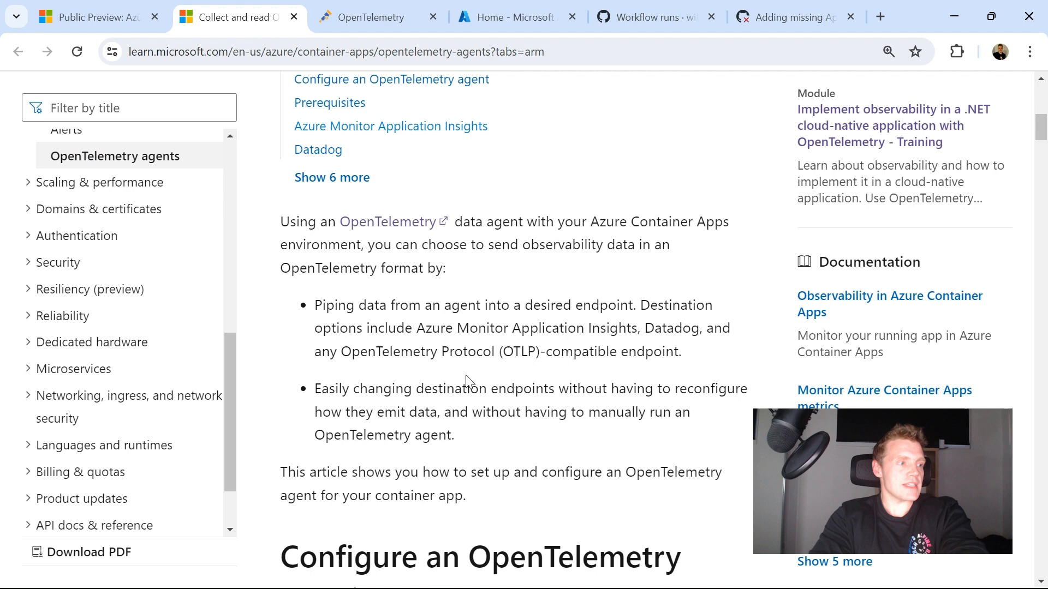
pyautogui.moveTo(411, 252)
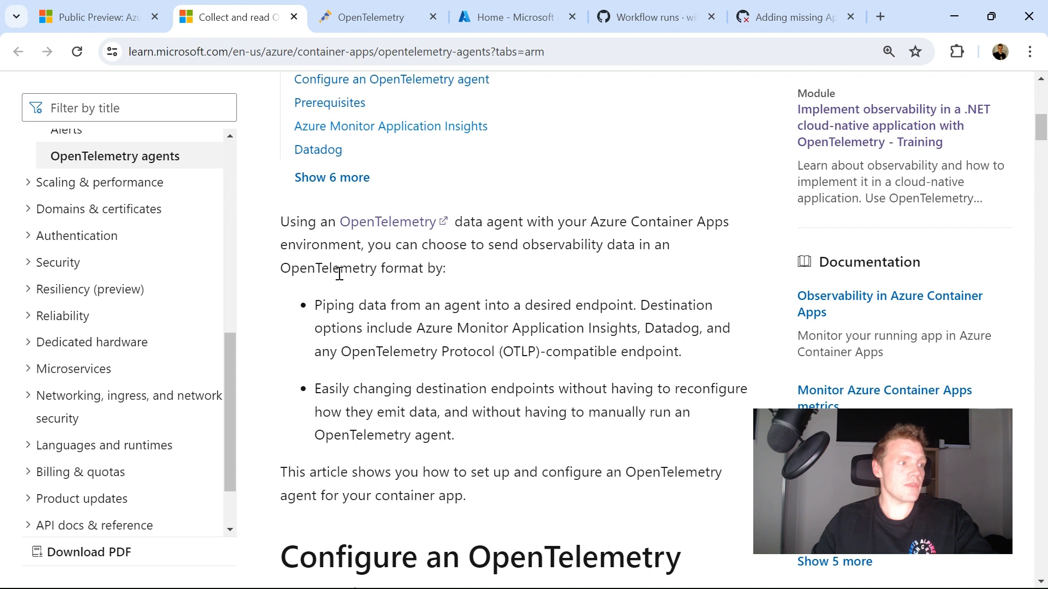
pyautogui.moveTo(571, 269)
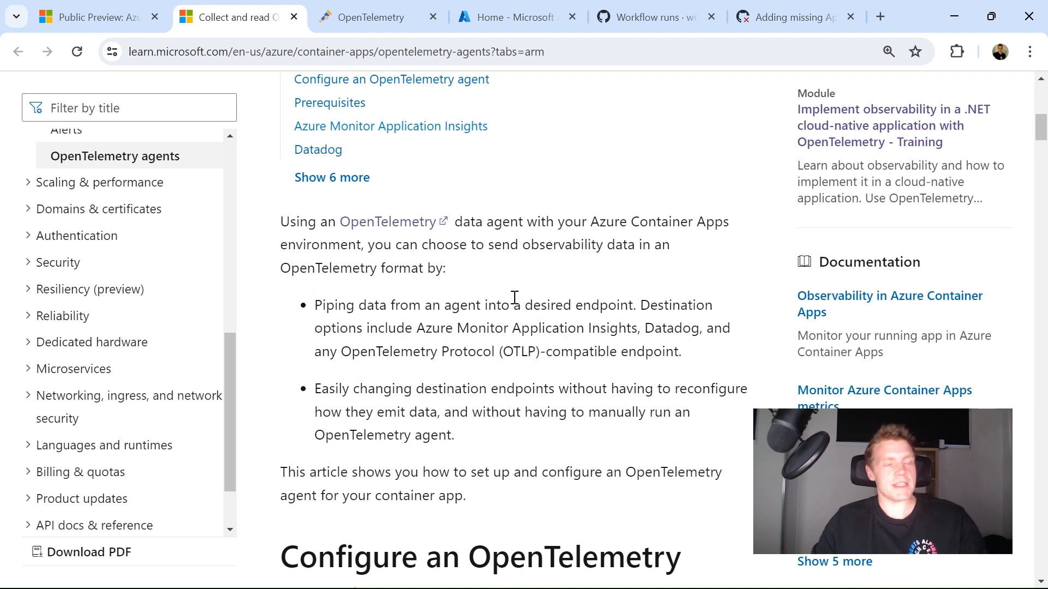
pyautogui.moveTo(538, 277)
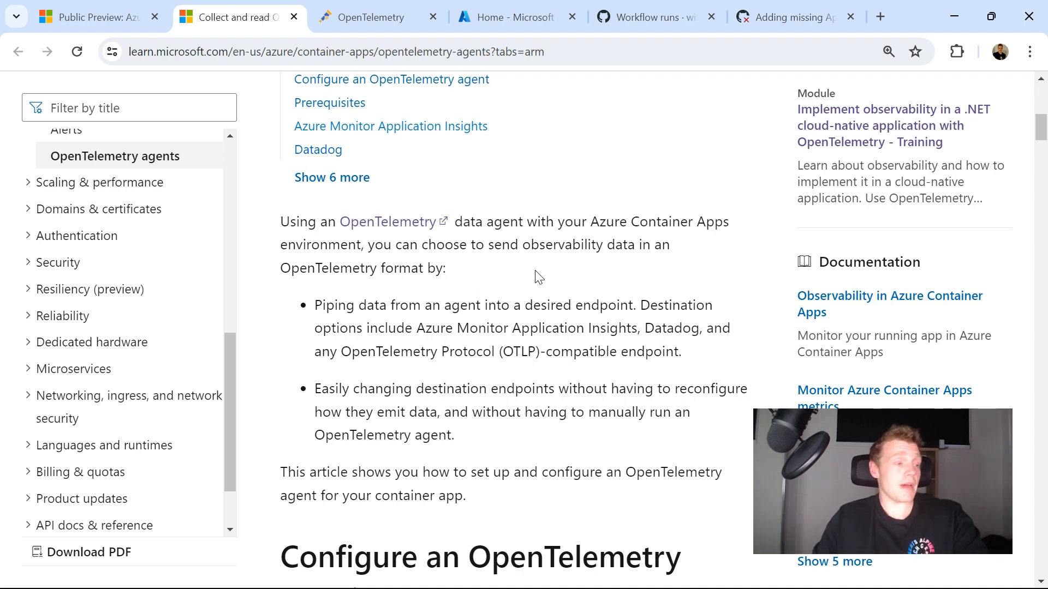
# Step: Scroll the article down past configuration and prerequisites to the destinations data-type table
pyautogui.scroll(-3)
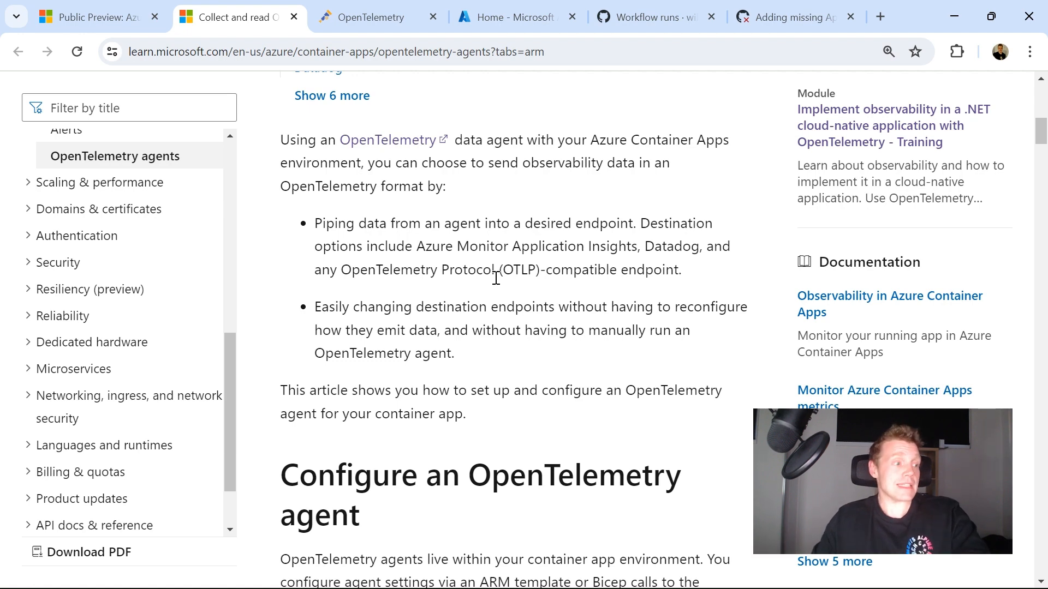
pyautogui.scroll(-3)
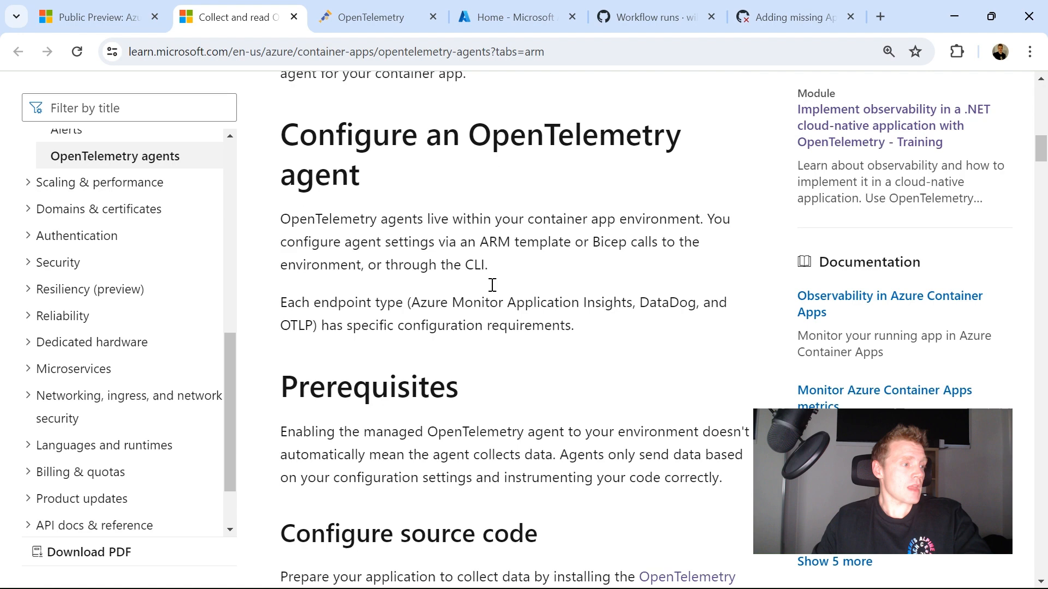
pyautogui.scroll(-3)
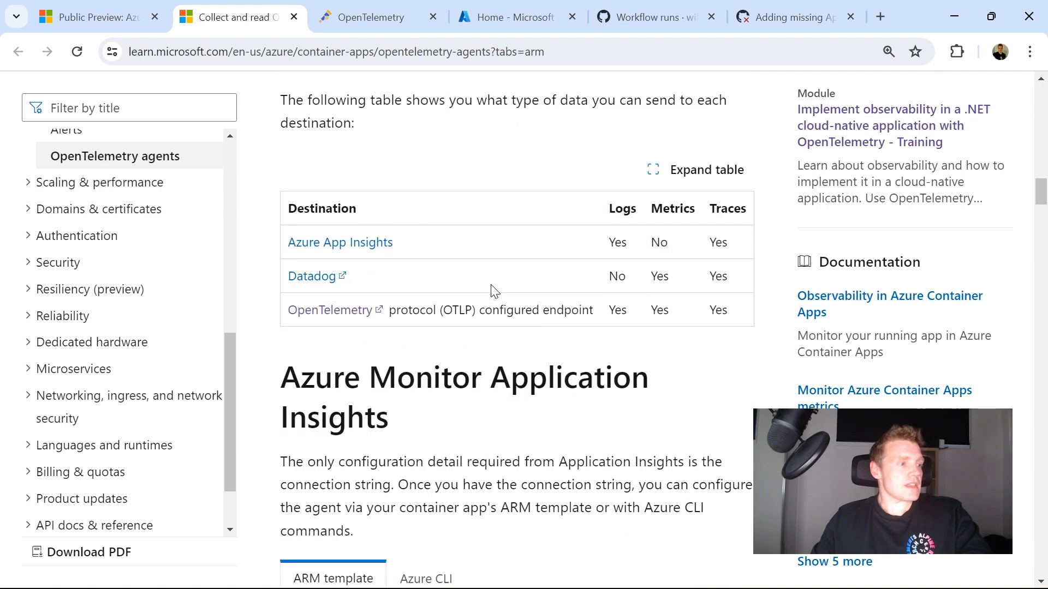
pyautogui.scroll(-3)
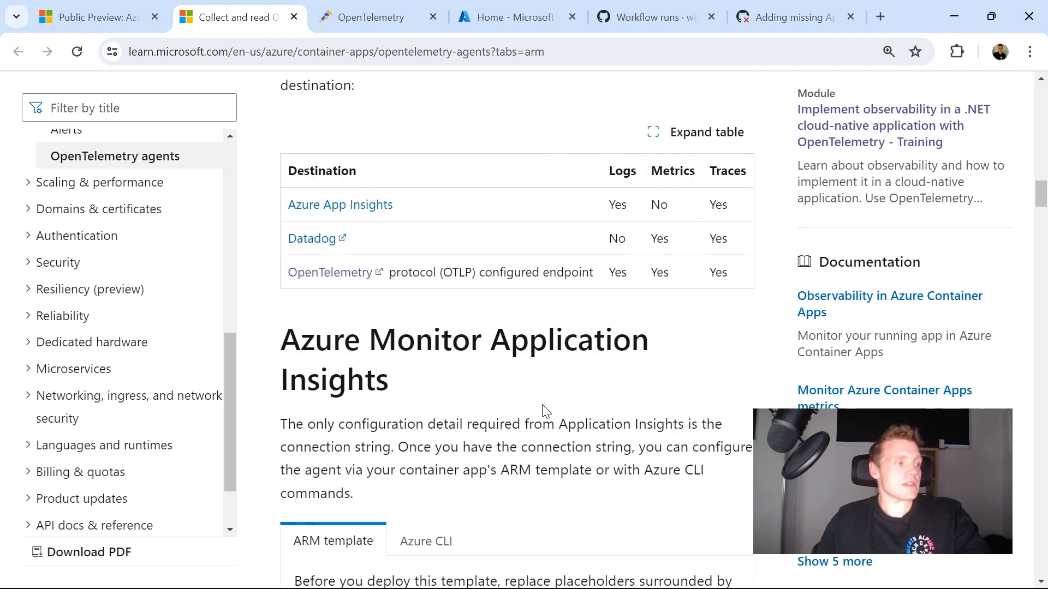
pyautogui.moveTo(478, 160)
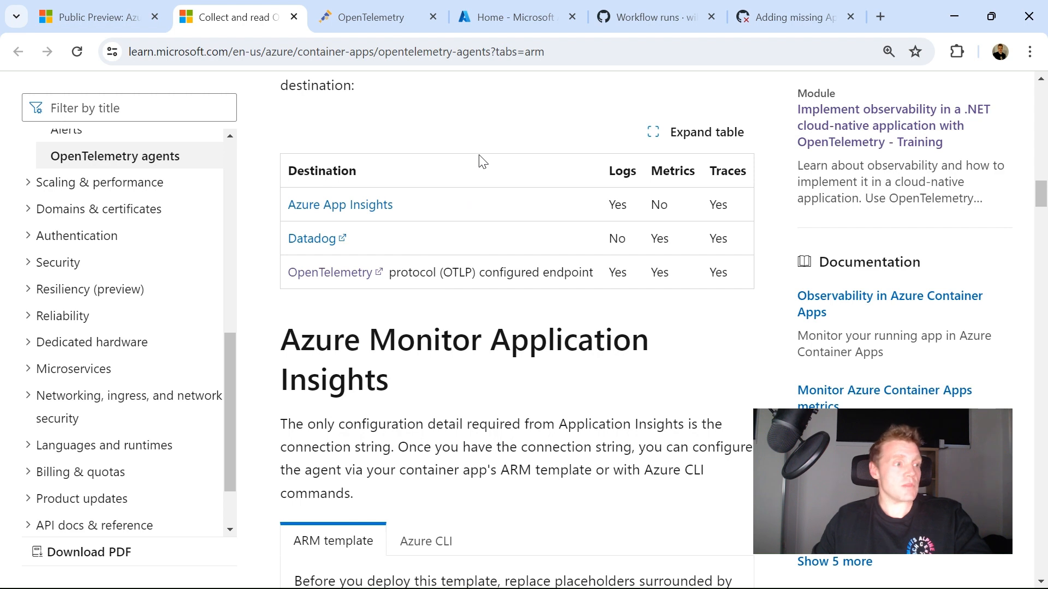
pyautogui.moveTo(384, 147)
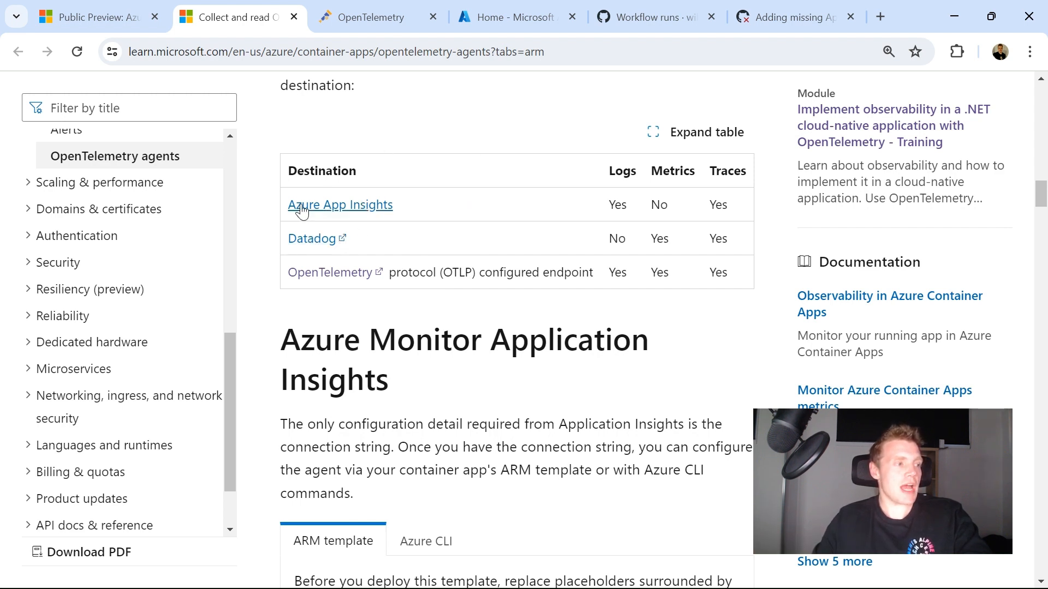
pyautogui.moveTo(485, 192)
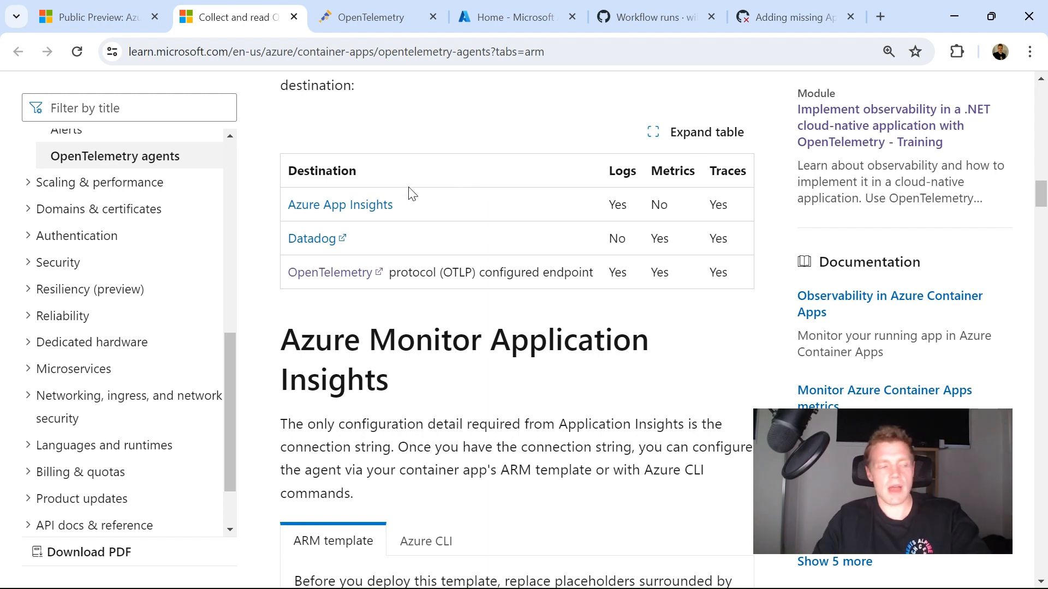
pyautogui.moveTo(586, 233)
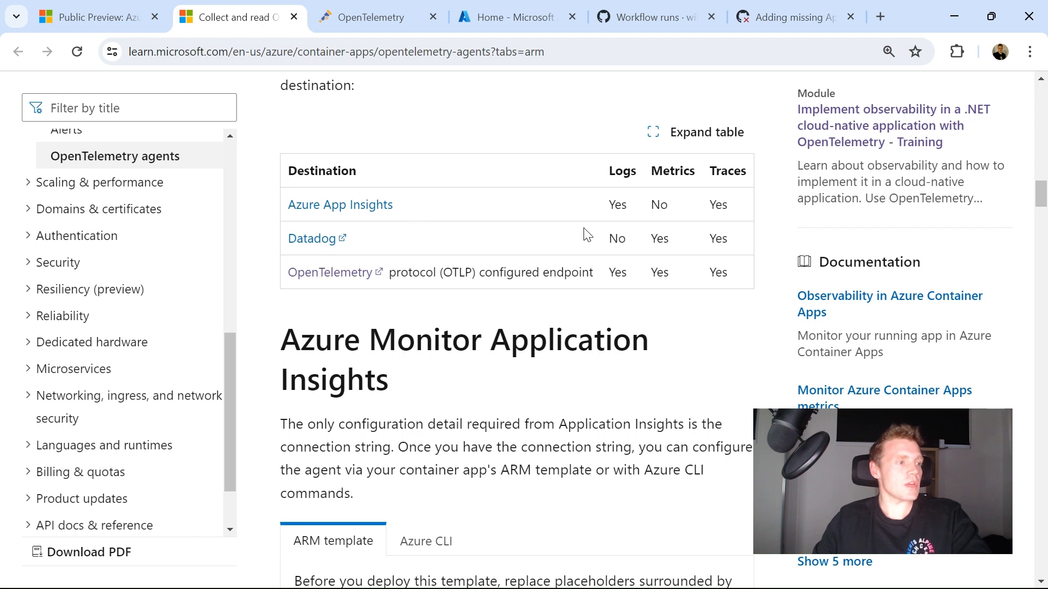
pyautogui.moveTo(372, 172)
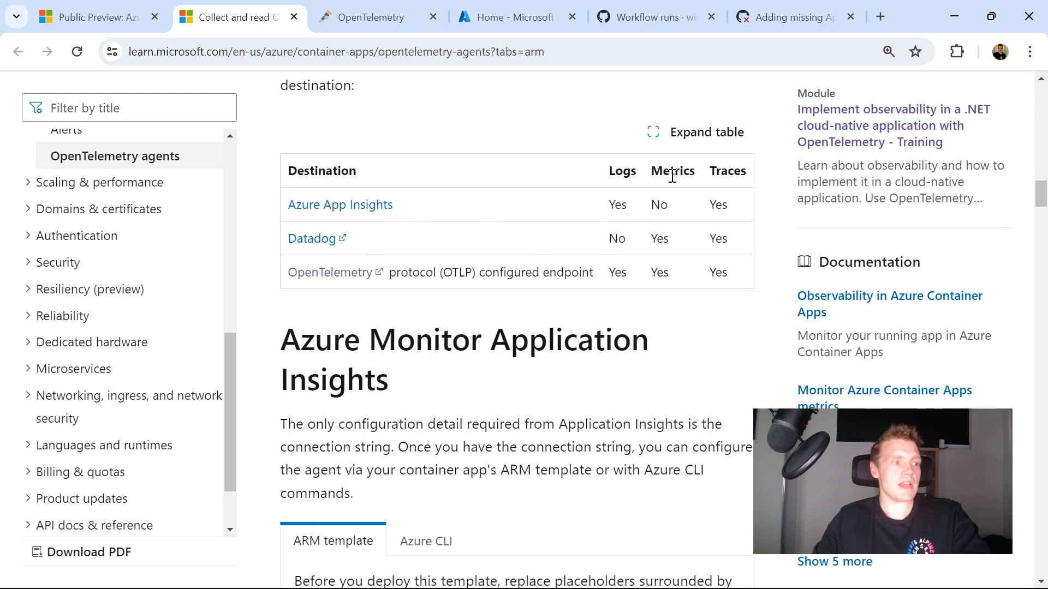
pyautogui.moveTo(432, 352)
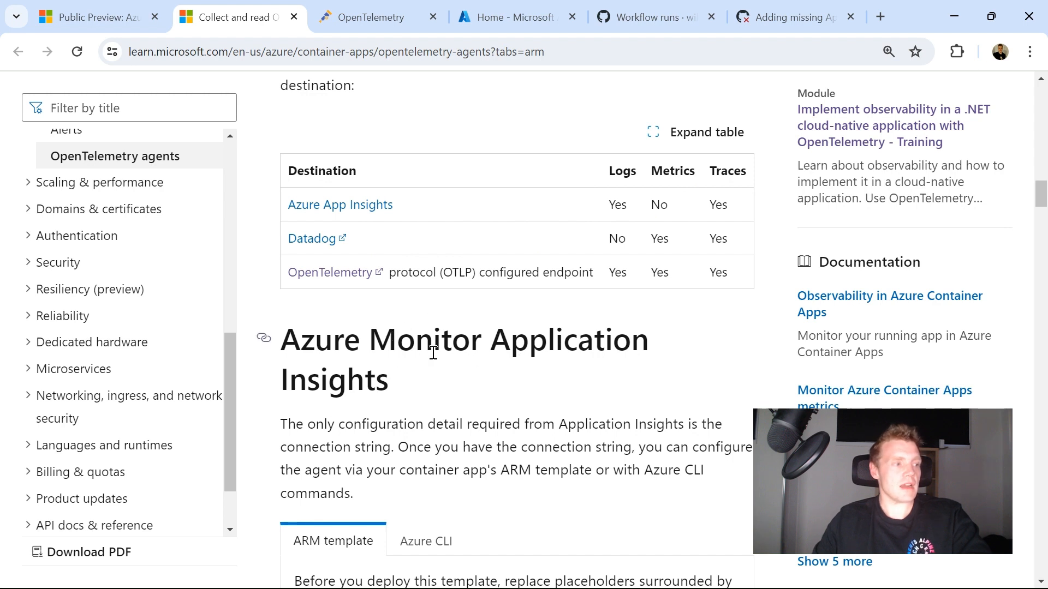
pyautogui.moveTo(587, 297)
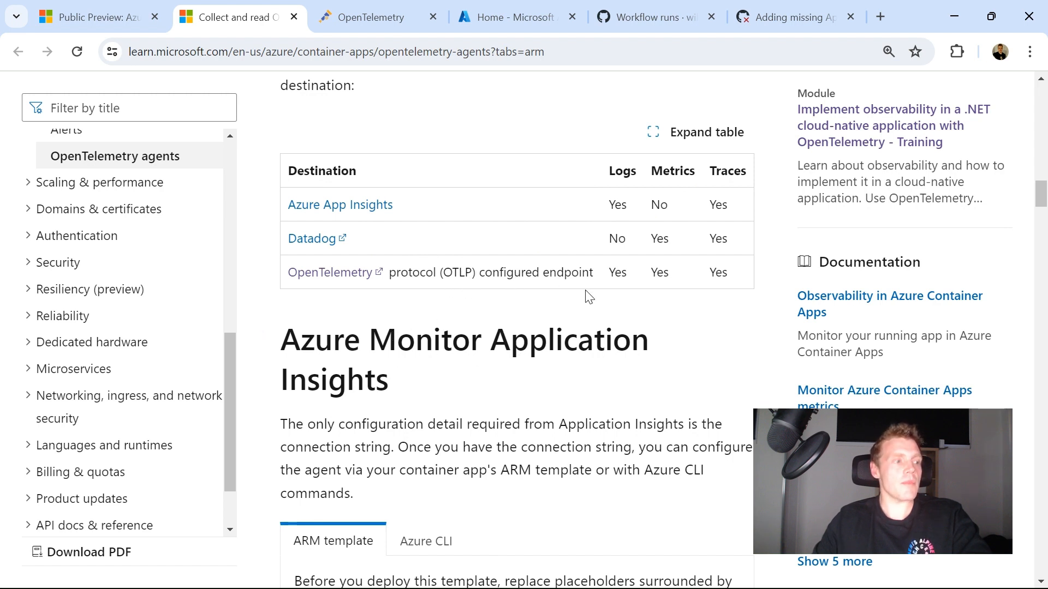
pyautogui.moveTo(685, 203)
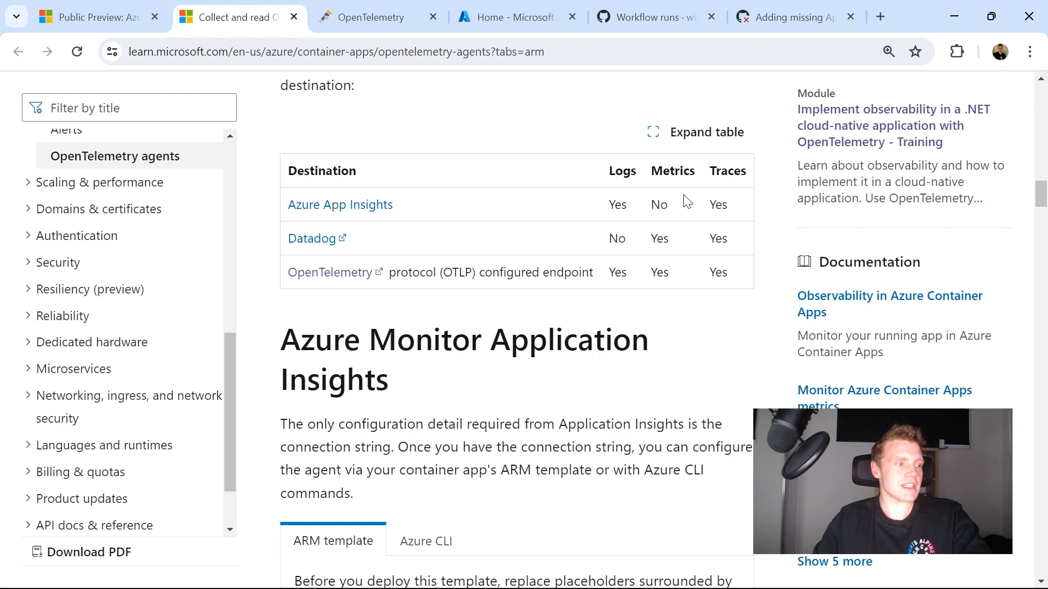
pyautogui.moveTo(498, 301)
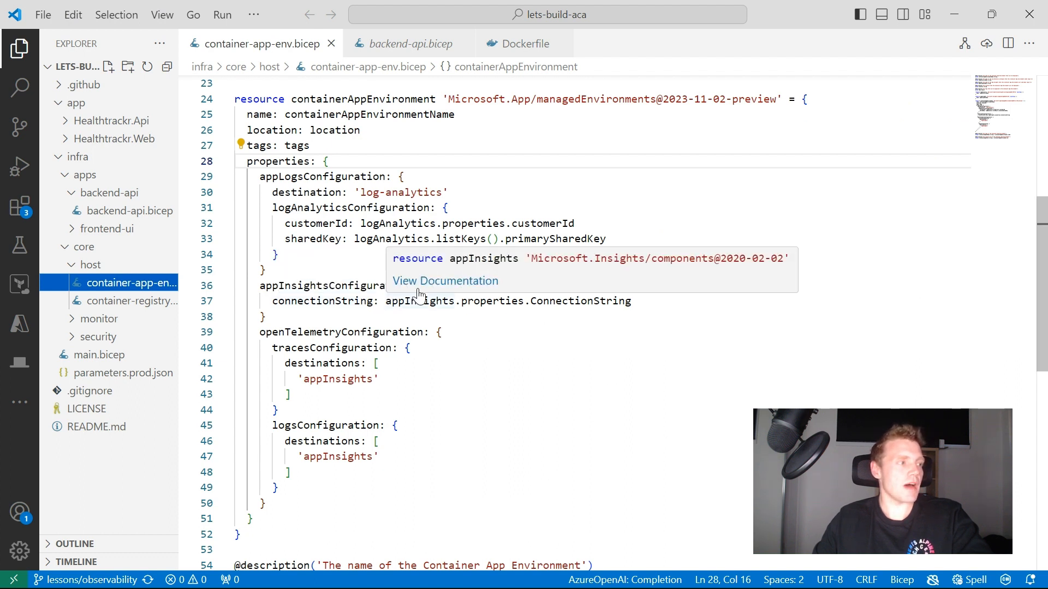
pyautogui.moveTo(362, 161)
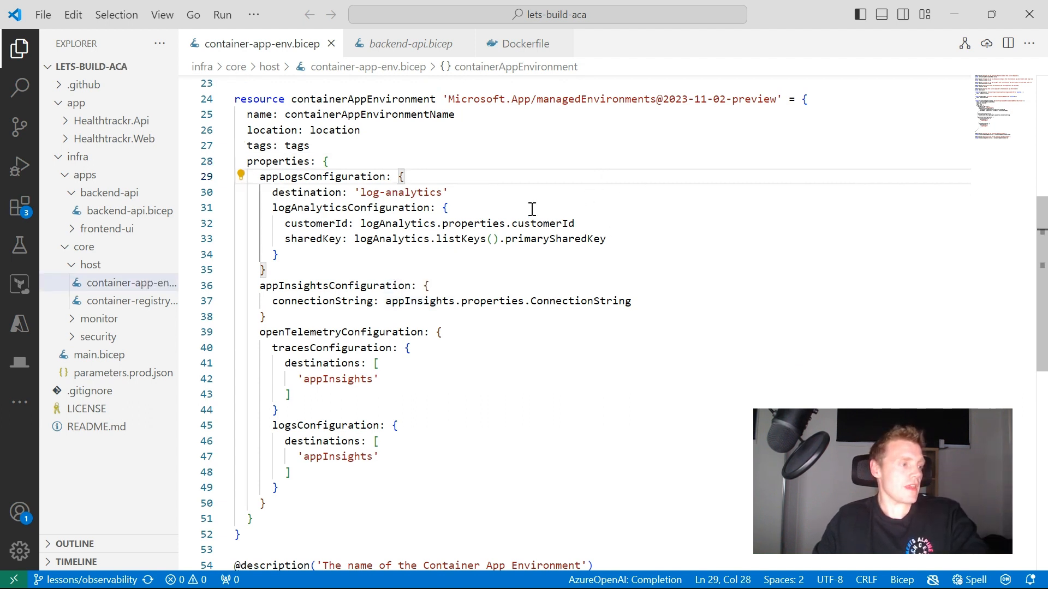
pyautogui.moveTo(347, 292)
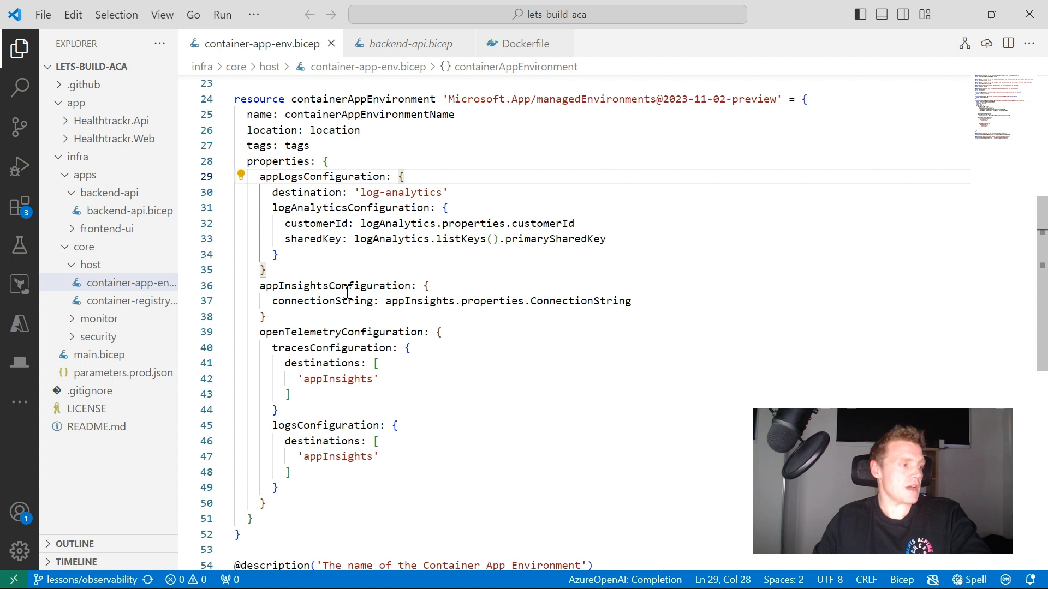
# Step: Inspect the App Insights connection string and tracesConfiguration in container-app-env.bicep, then move to backend-api.bicep
pyautogui.doubleClick(336, 284)
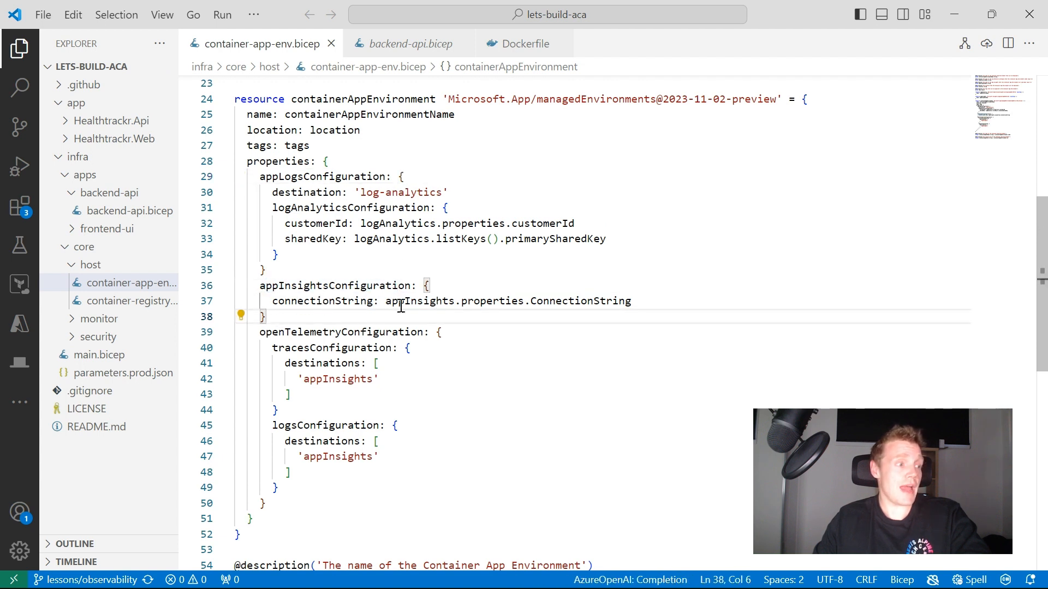
pyautogui.moveTo(326, 321)
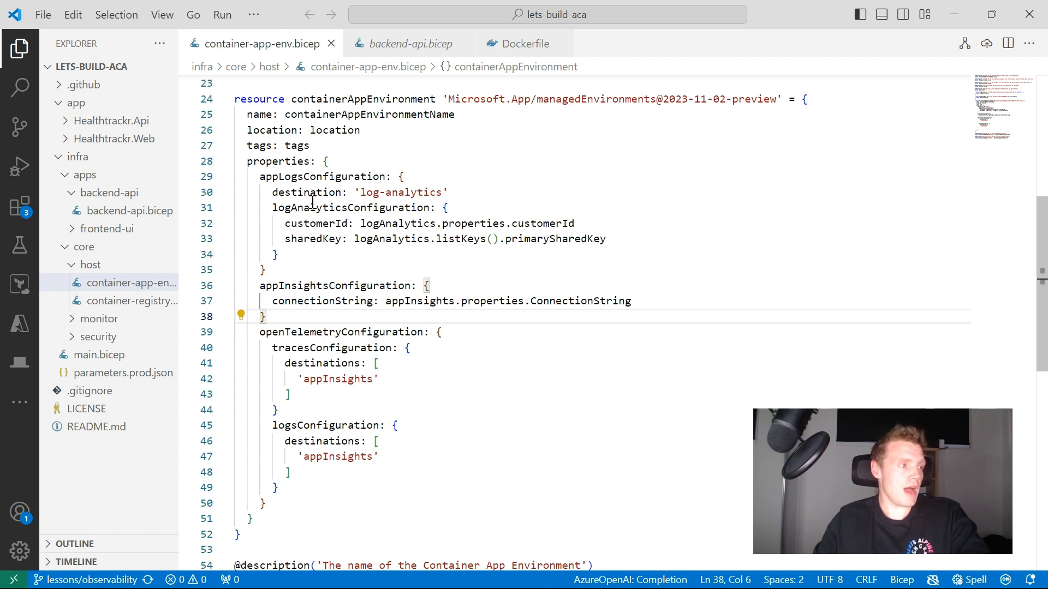
pyautogui.moveTo(949, 58)
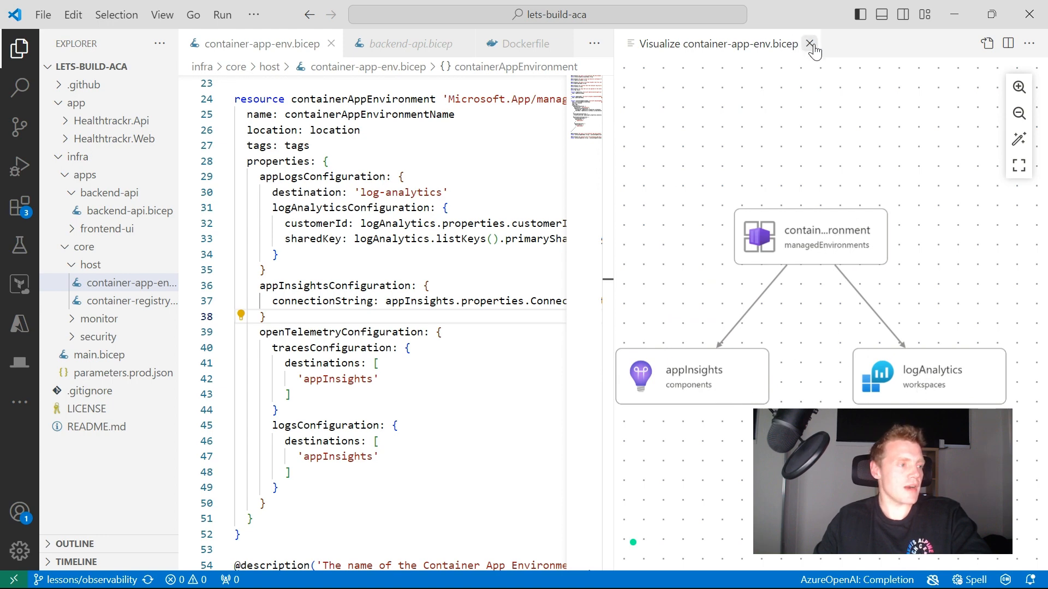
pyautogui.click(808, 43)
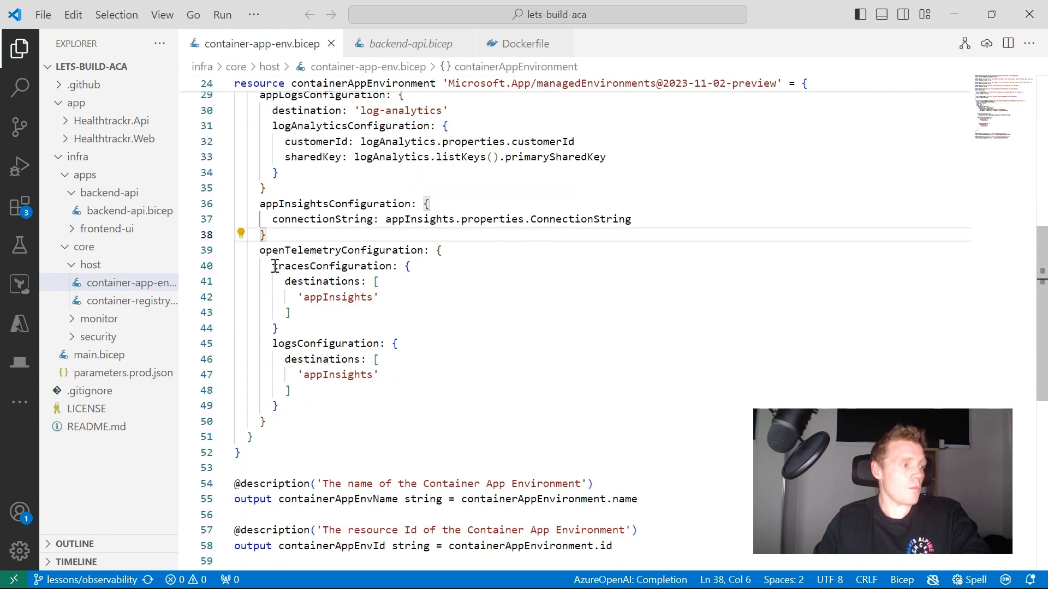
pyautogui.doubleClick(337, 250)
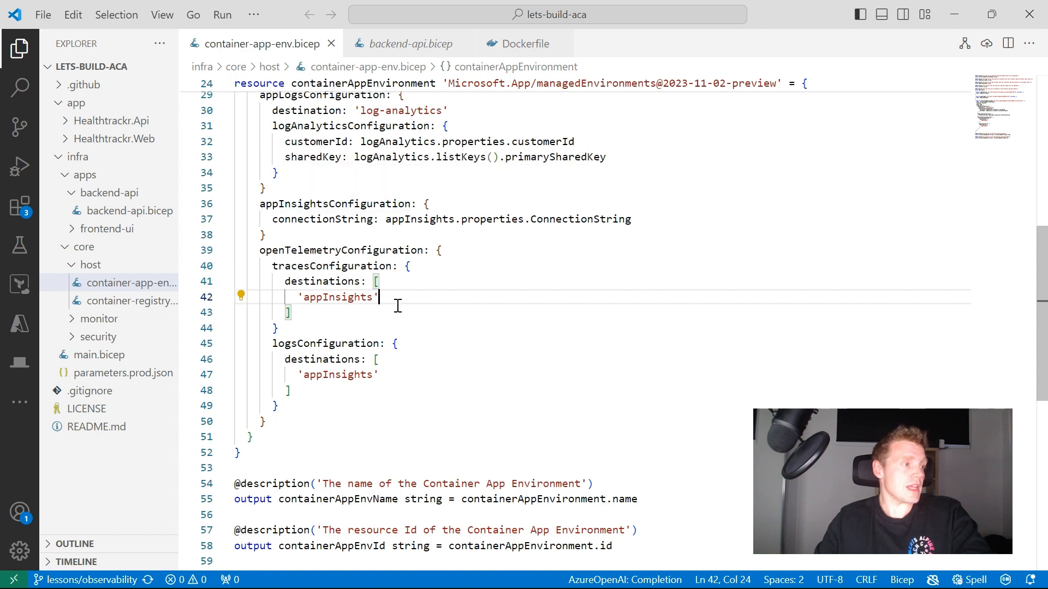
pyautogui.click(406, 44)
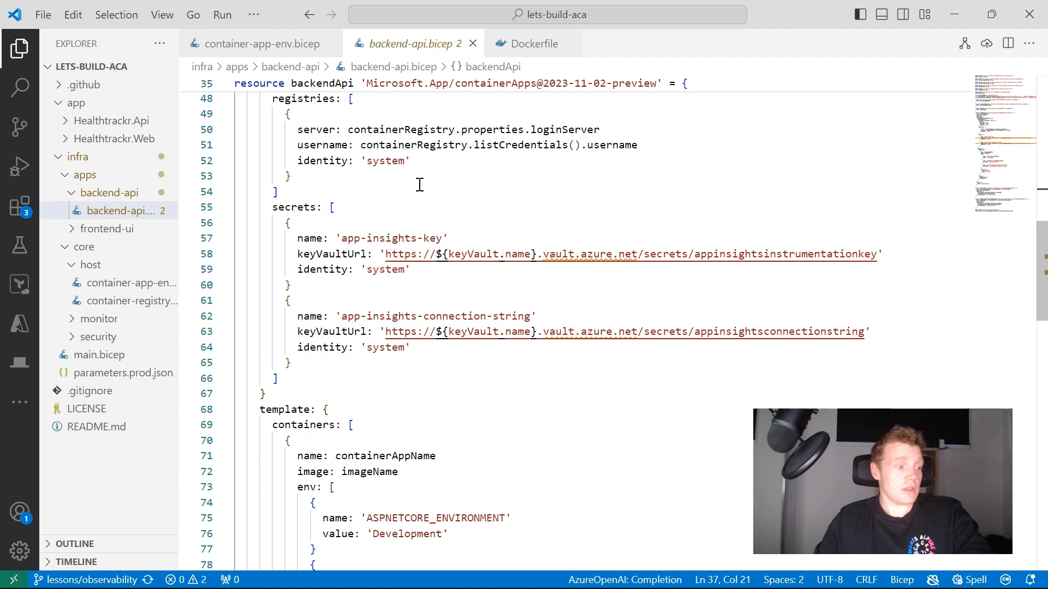
# Step: Review backend-api.bicep's env section and its connection string secret reference
pyautogui.scroll(-3)
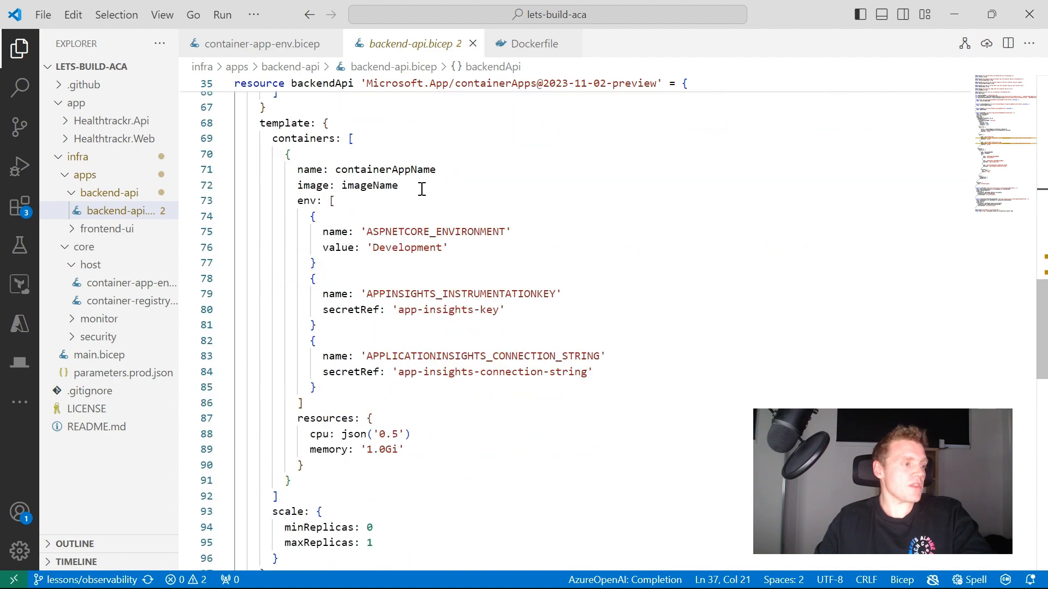
pyautogui.scroll(-3)
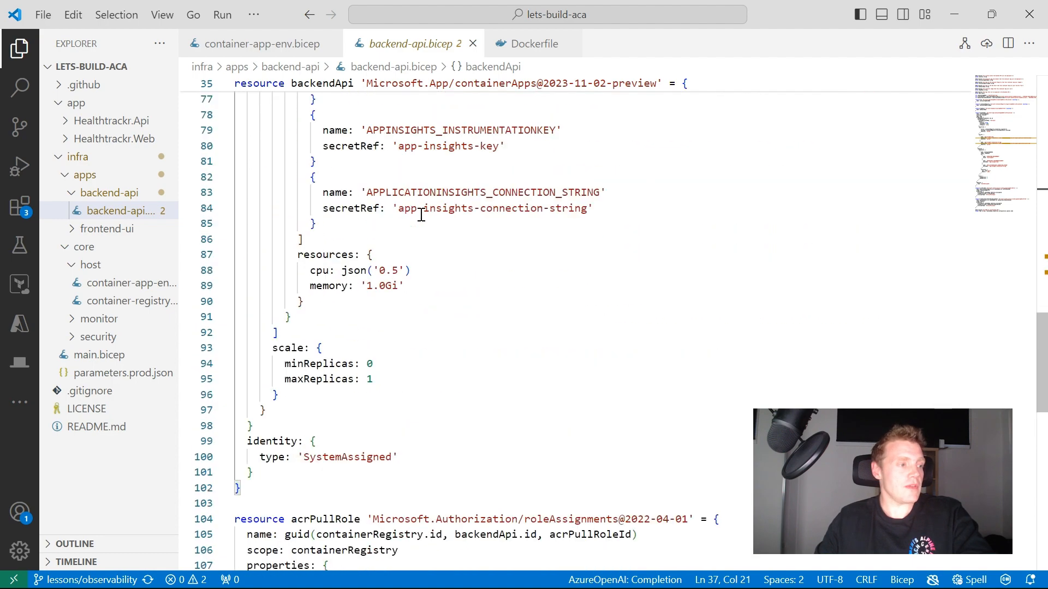
pyautogui.doubleClick(488, 397)
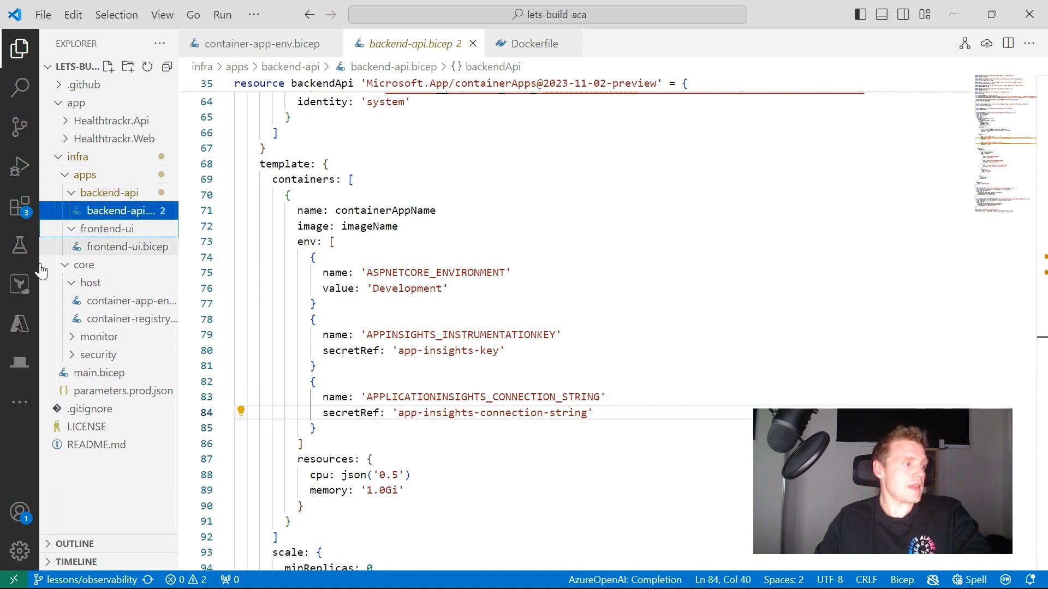
# Step: Review frontend-ui.bicep's Application Insights environment variables
pyautogui.click(122, 247)
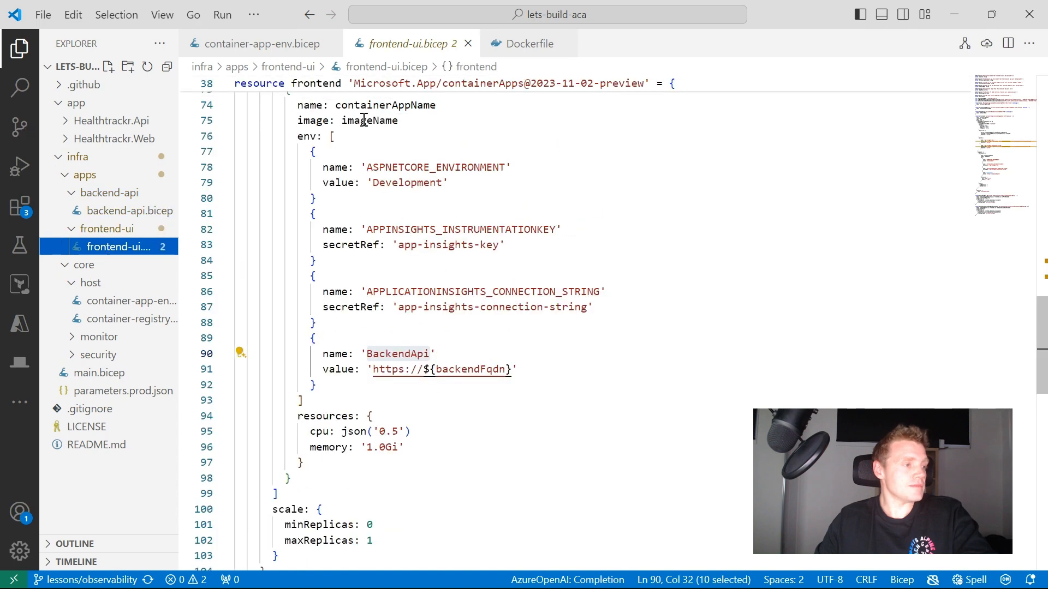
pyautogui.doubleClick(447, 388)
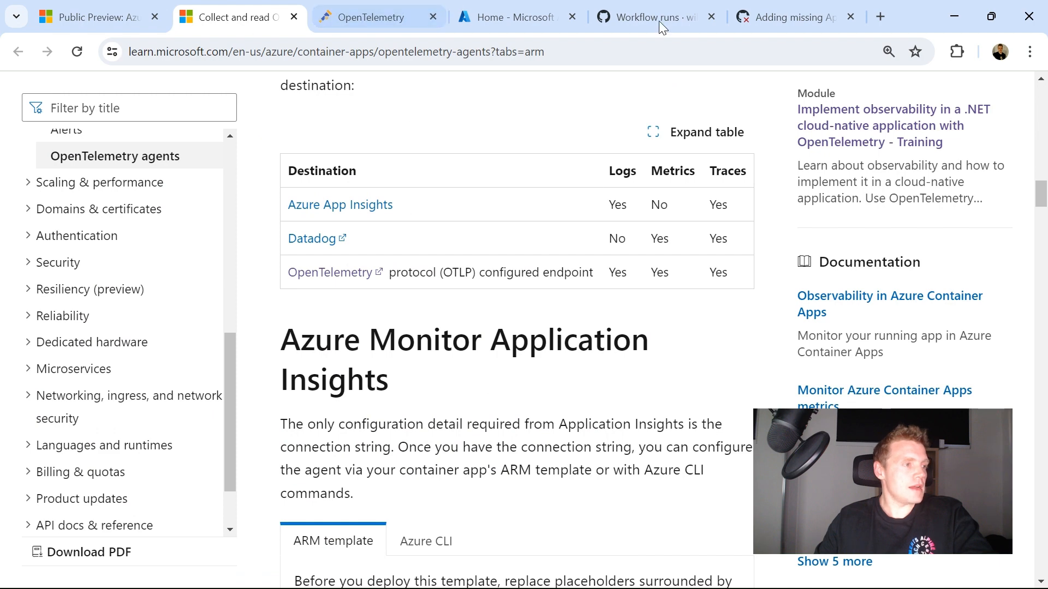
pyautogui.moveTo(547, 226)
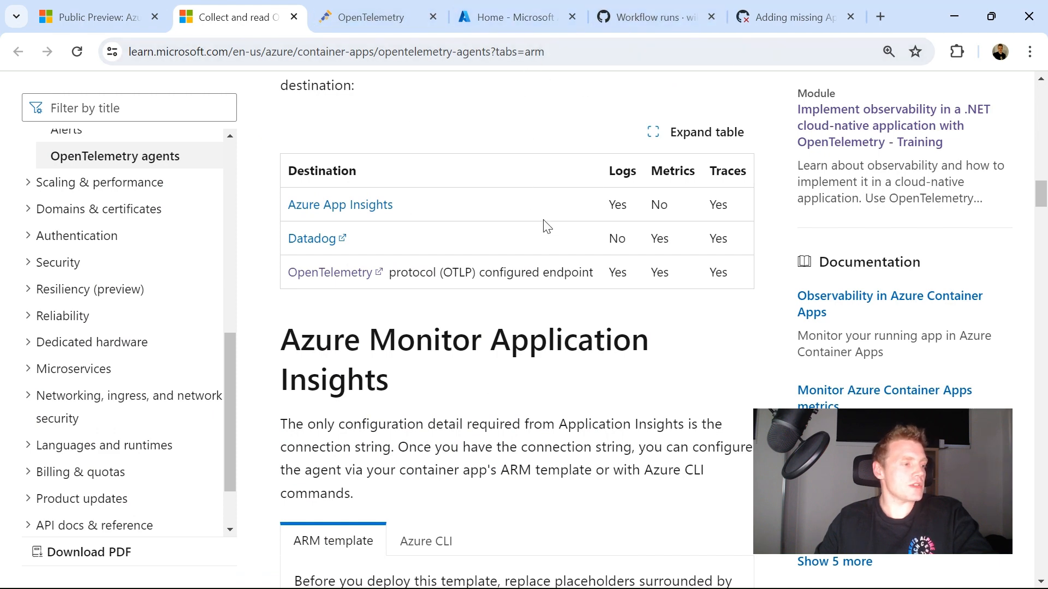
# Step: Check the destinations table for App Insights telemetry, then return to container-app-env.bicep
pyautogui.scroll(-3)
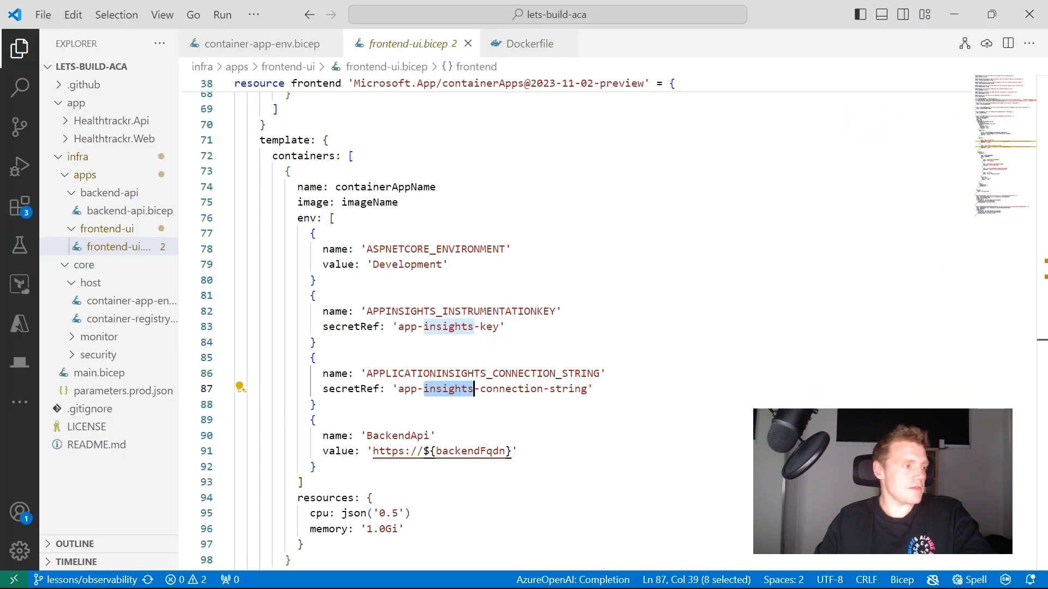
pyautogui.click(259, 43)
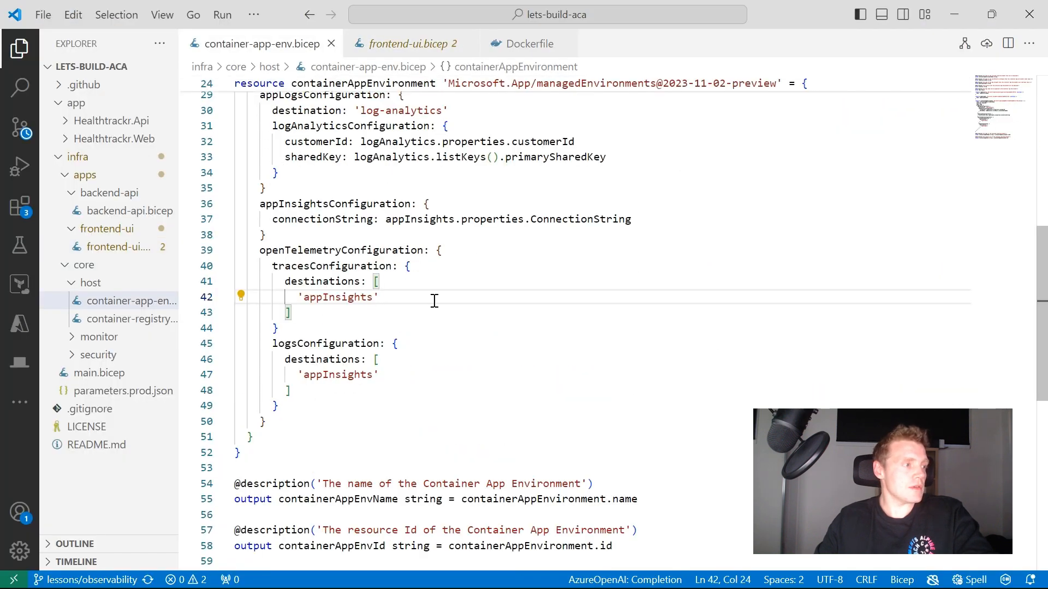
# Step: Add a daprAIConnectionString setting sourced from appInsights.properties to the environment Bicep
pyautogui.write('d')
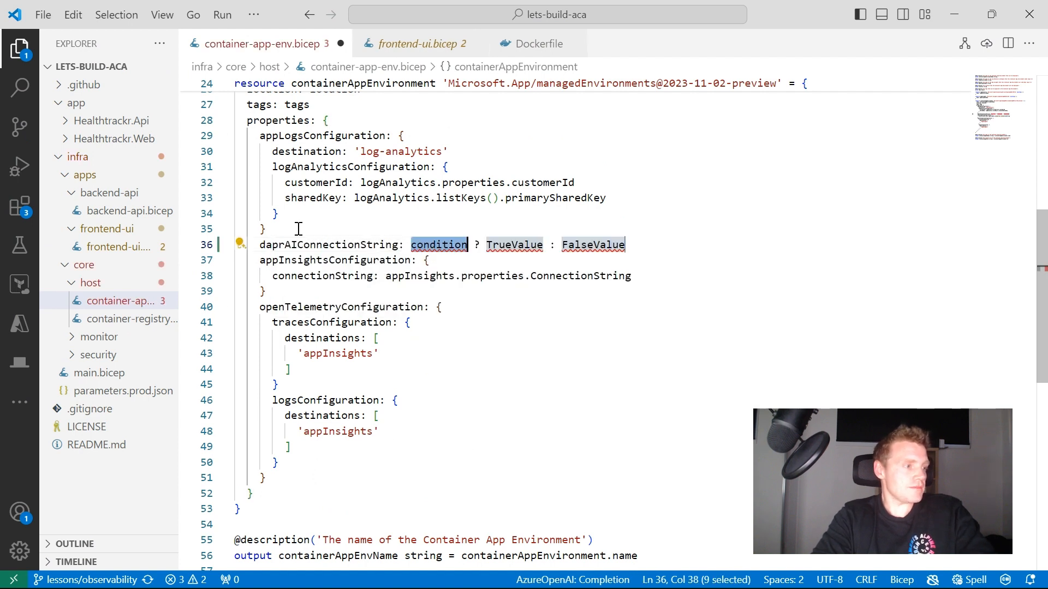
pyautogui.press('Delete')
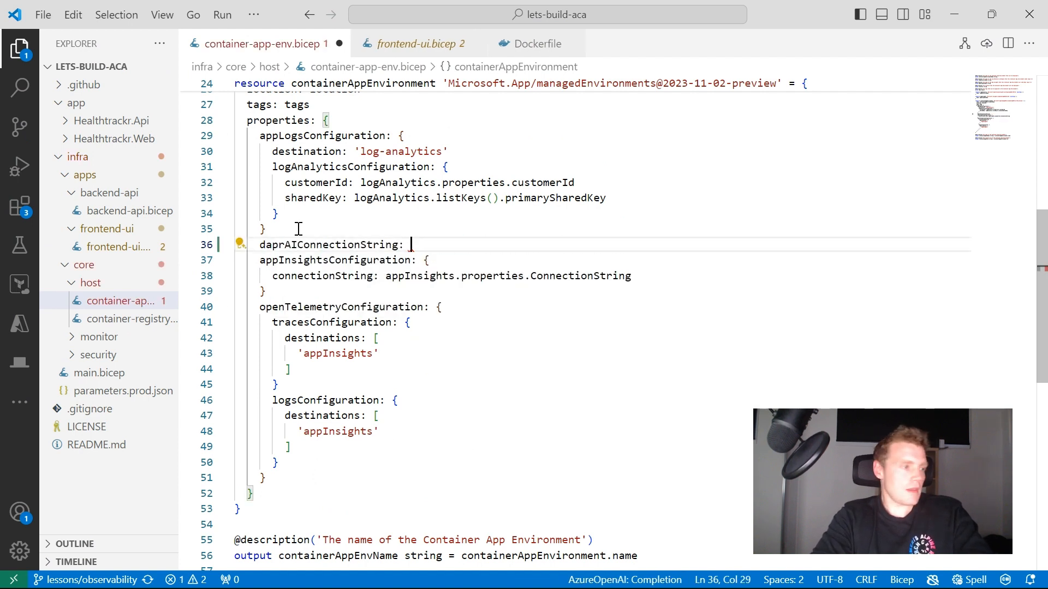
pyautogui.write('{')
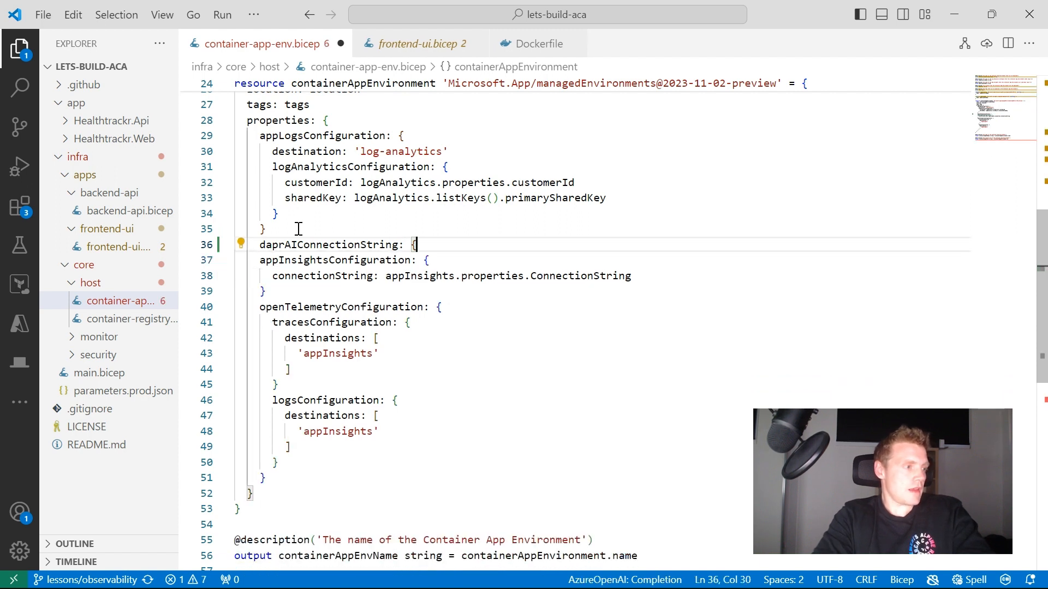
pyautogui.write('appInsights.')
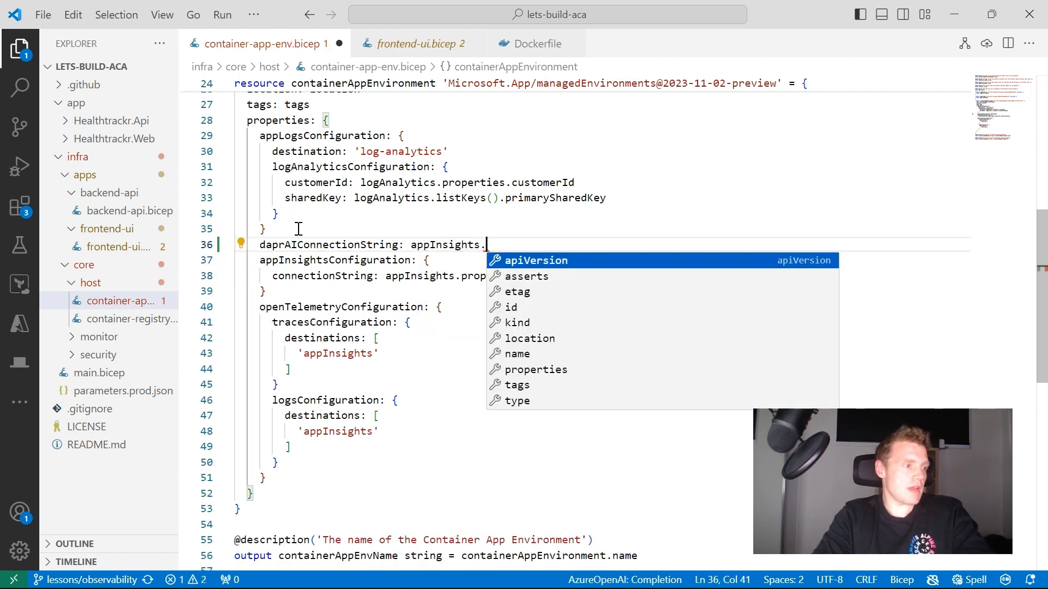
pyautogui.write('properties')
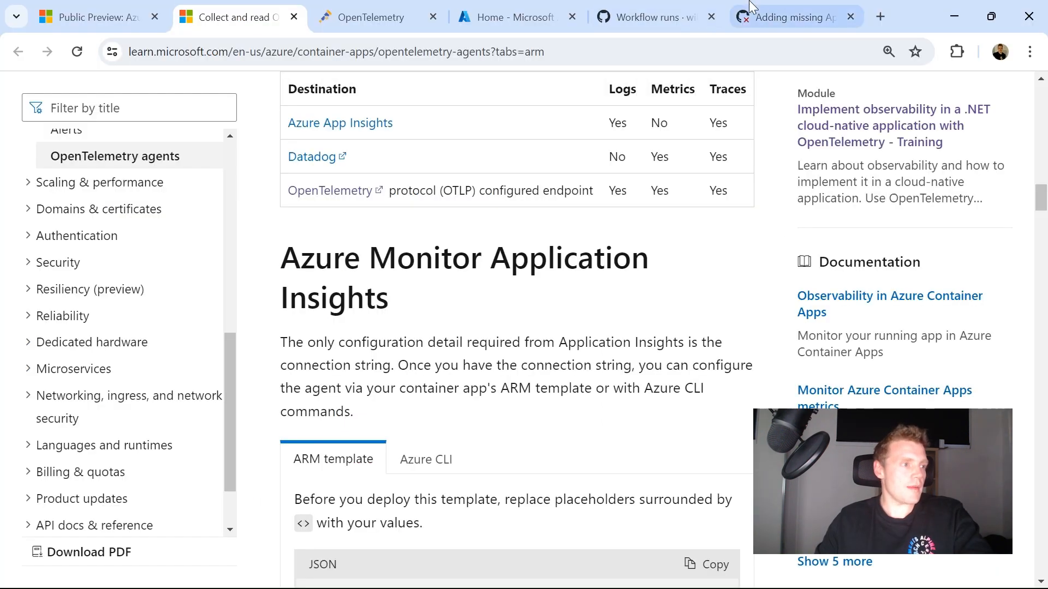
# Step: Bring up the failed preview job log showing DaprAIConnectionString conflicts with AppInsightsConfiguration
pyautogui.click(788, 16)
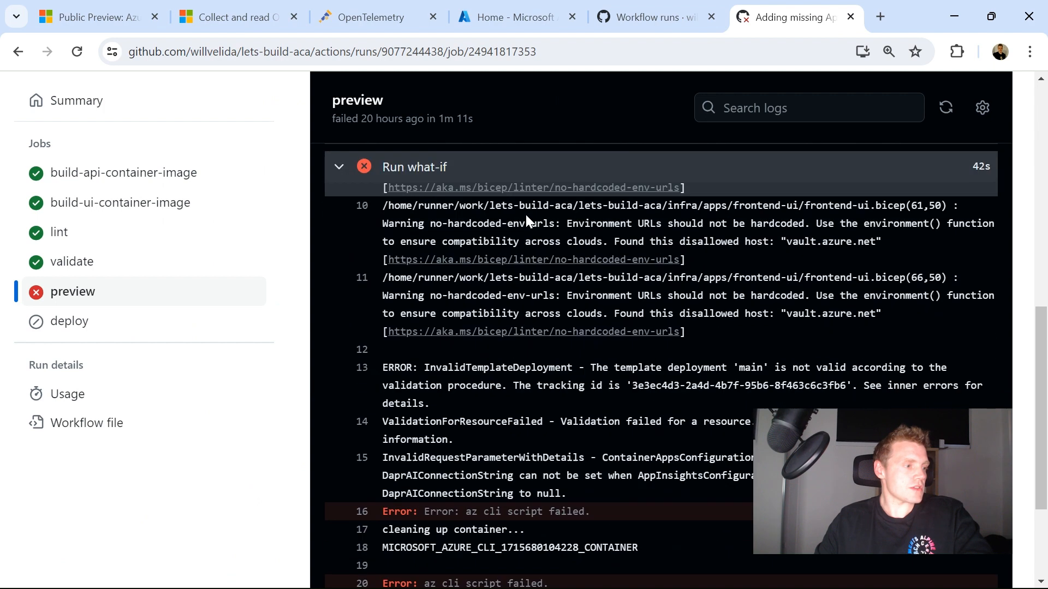
pyautogui.scroll(-3)
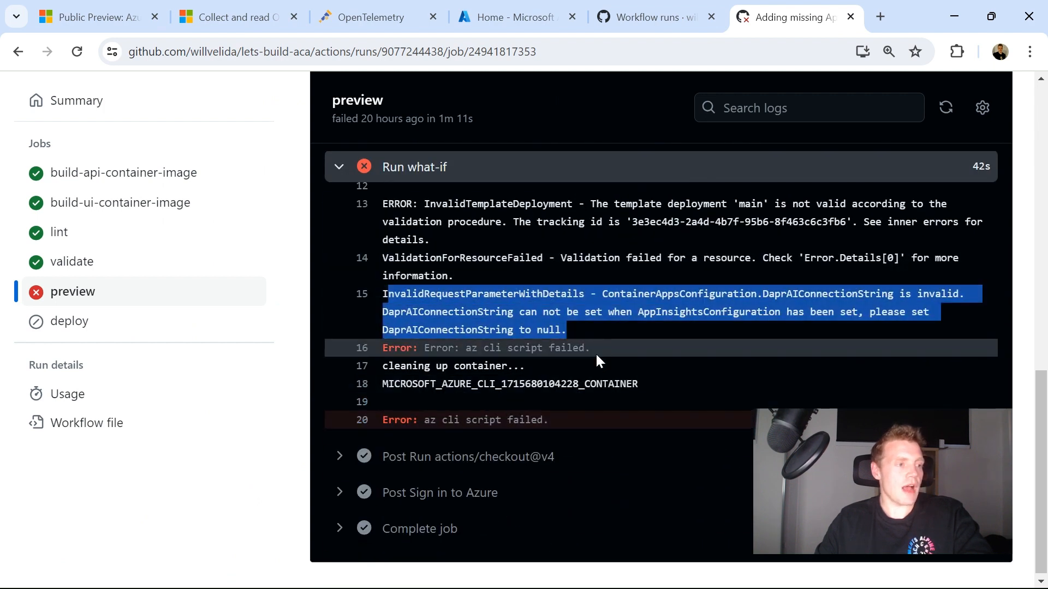
pyautogui.moveTo(690, 354)
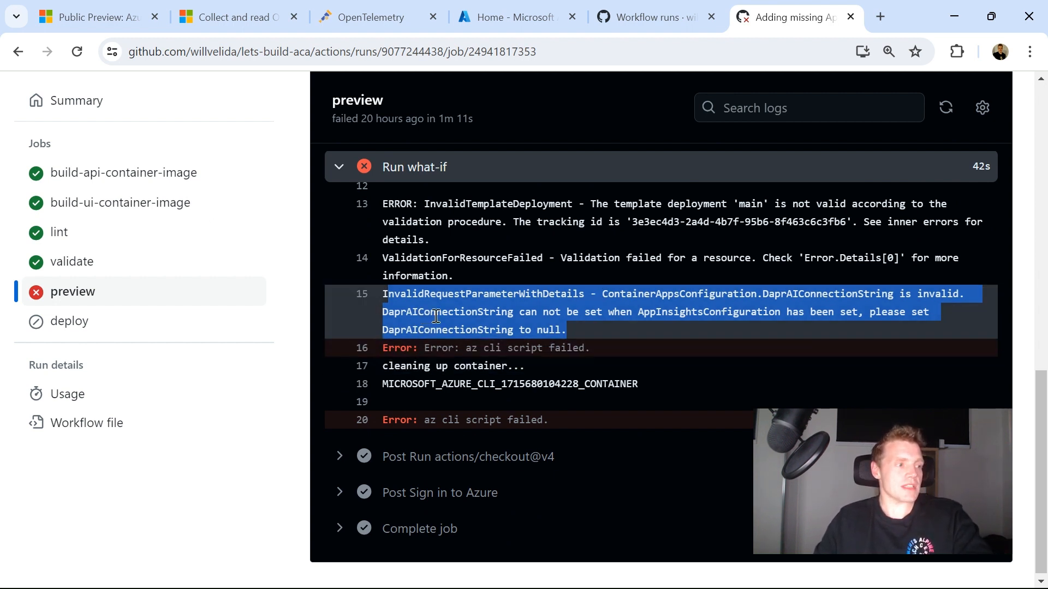
pyautogui.moveTo(671, 317)
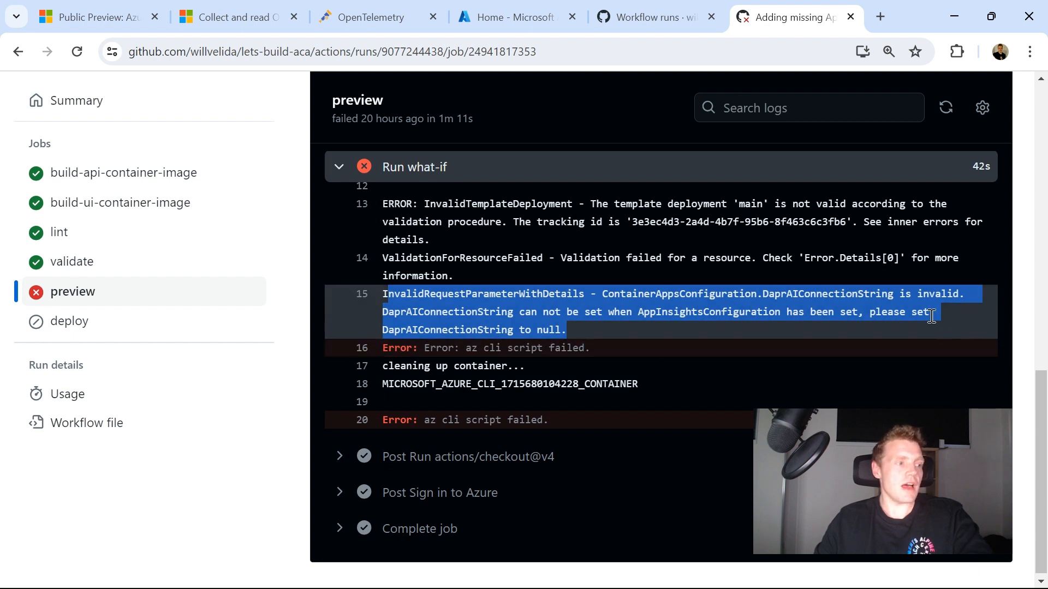
pyautogui.moveTo(570, 334)
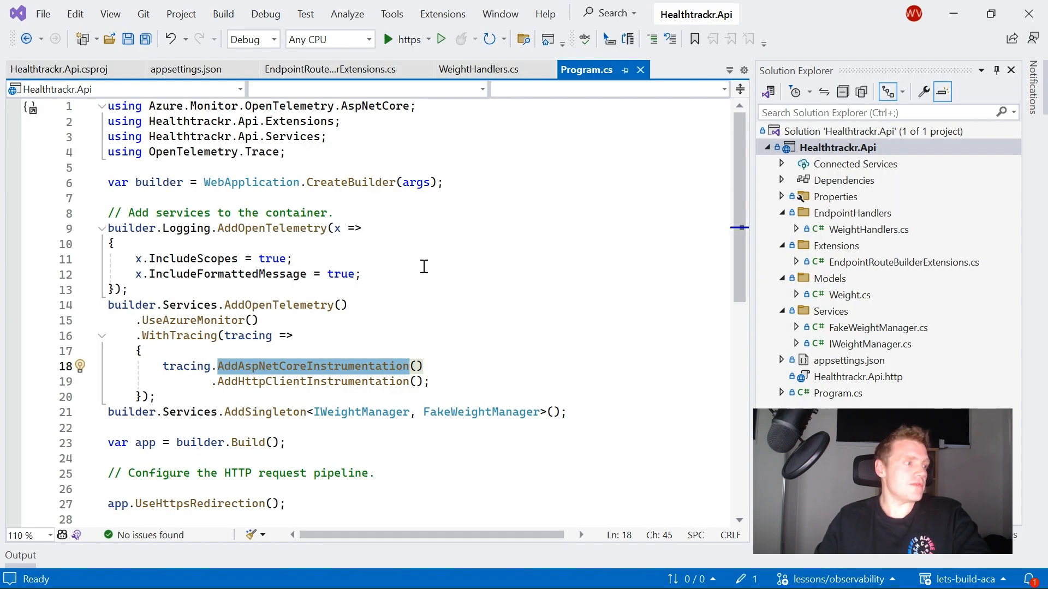
pyautogui.moveTo(302, 136)
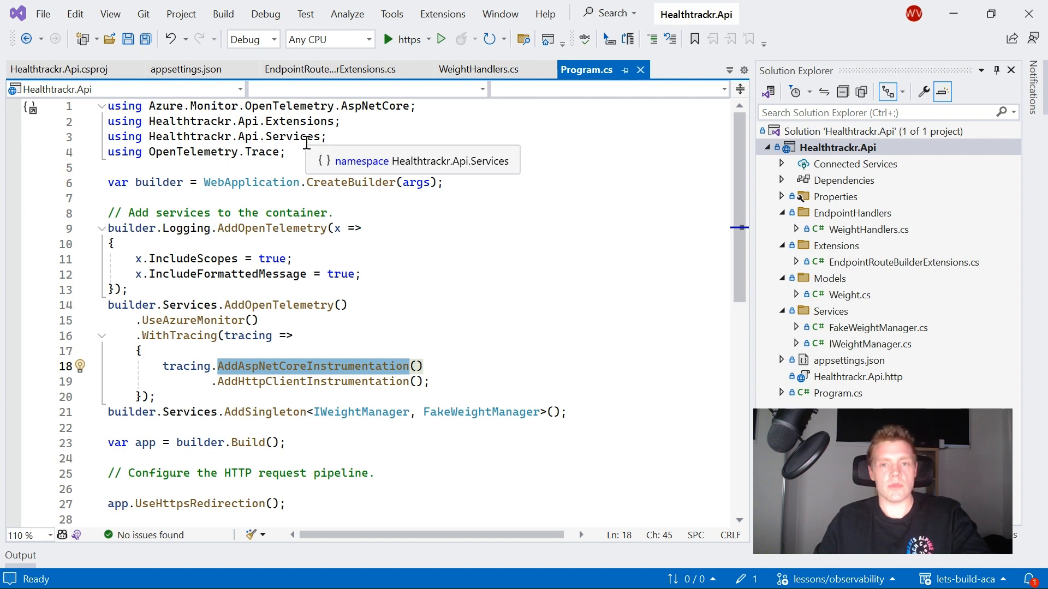
pyautogui.moveTo(588, 192)
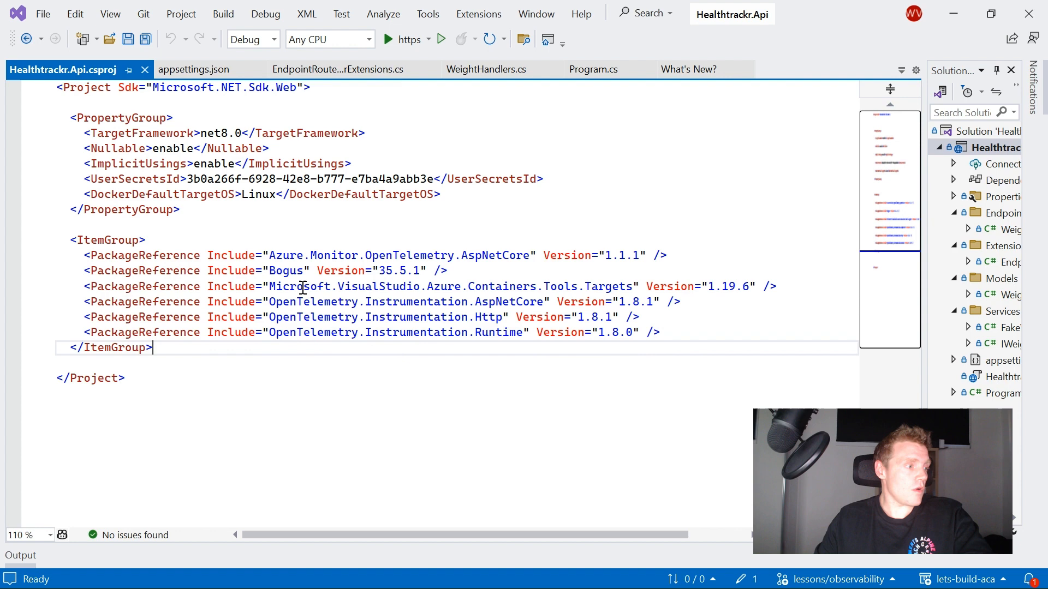
pyautogui.doubleClick(394, 301)
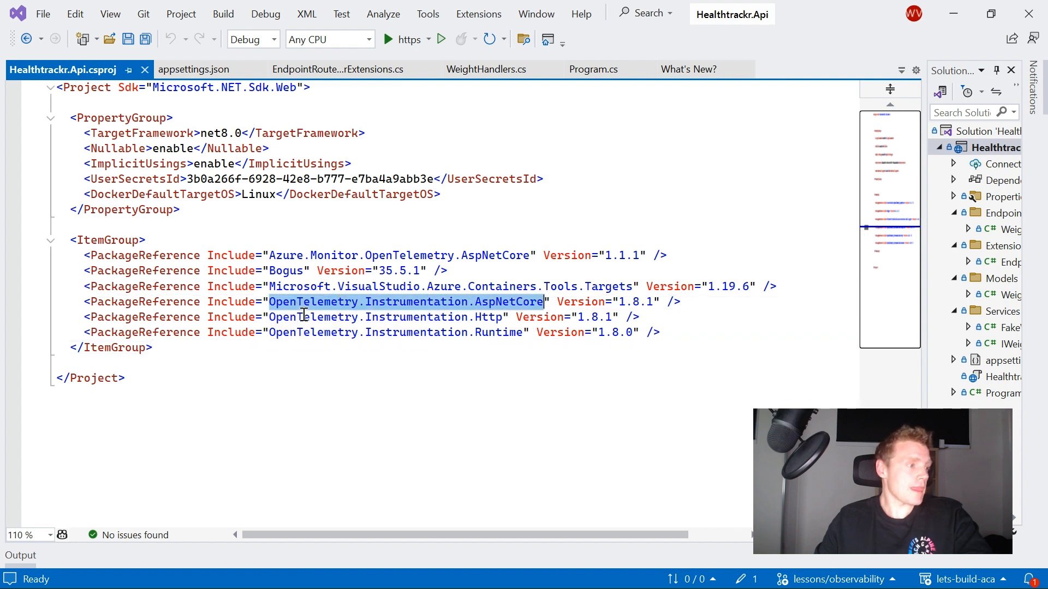
pyautogui.click(491, 316)
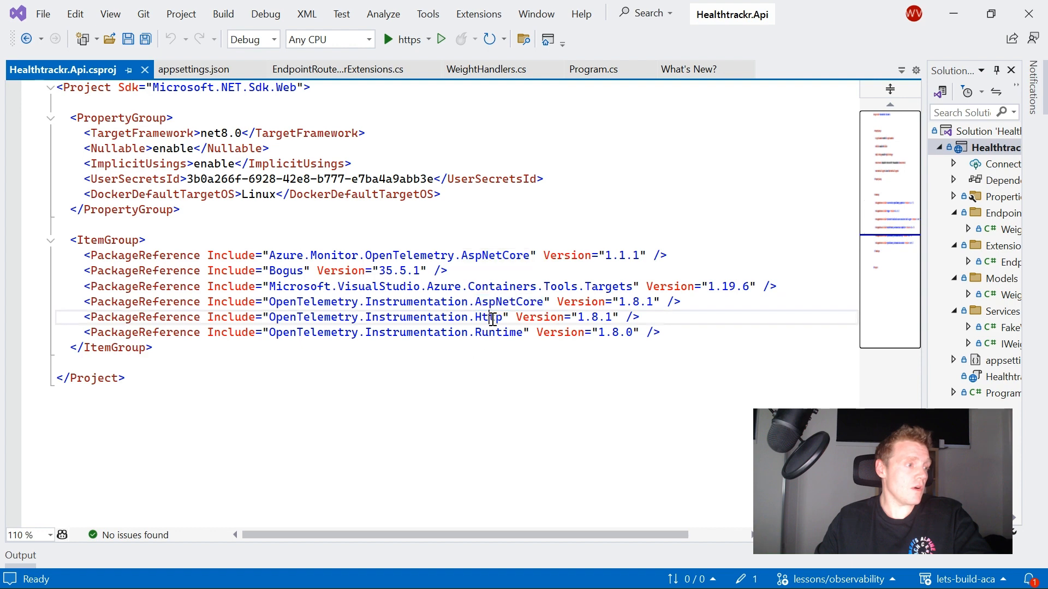
pyautogui.doubleClick(497, 332)
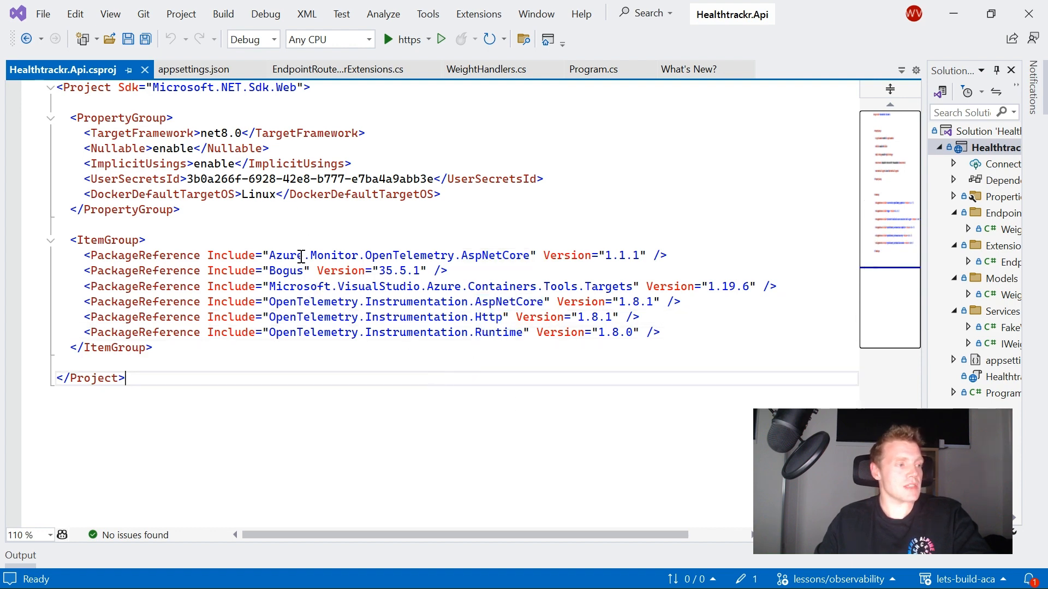
pyautogui.moveTo(495, 359)
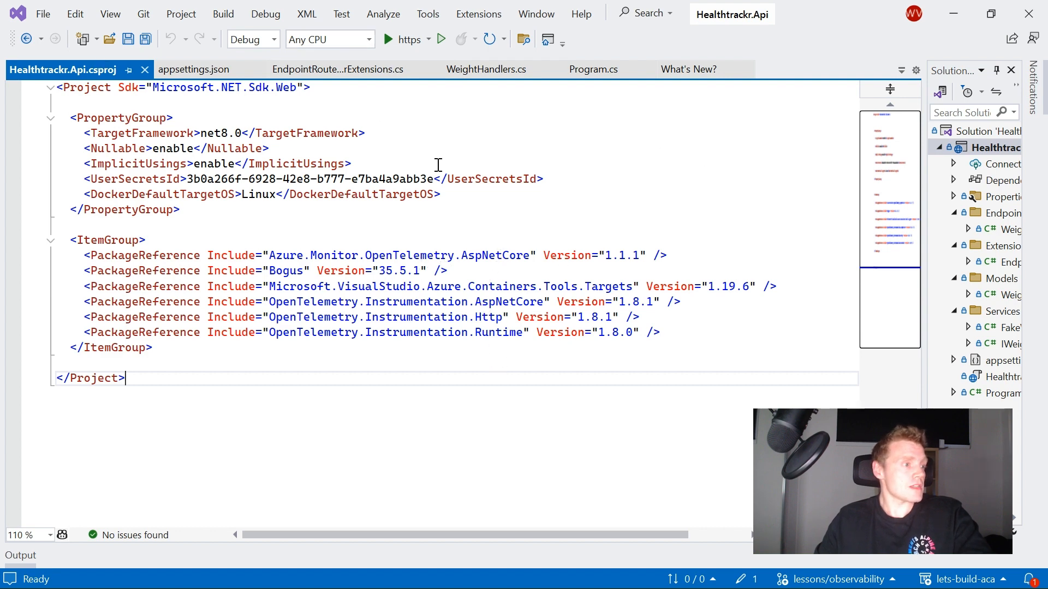
pyautogui.click(592, 69)
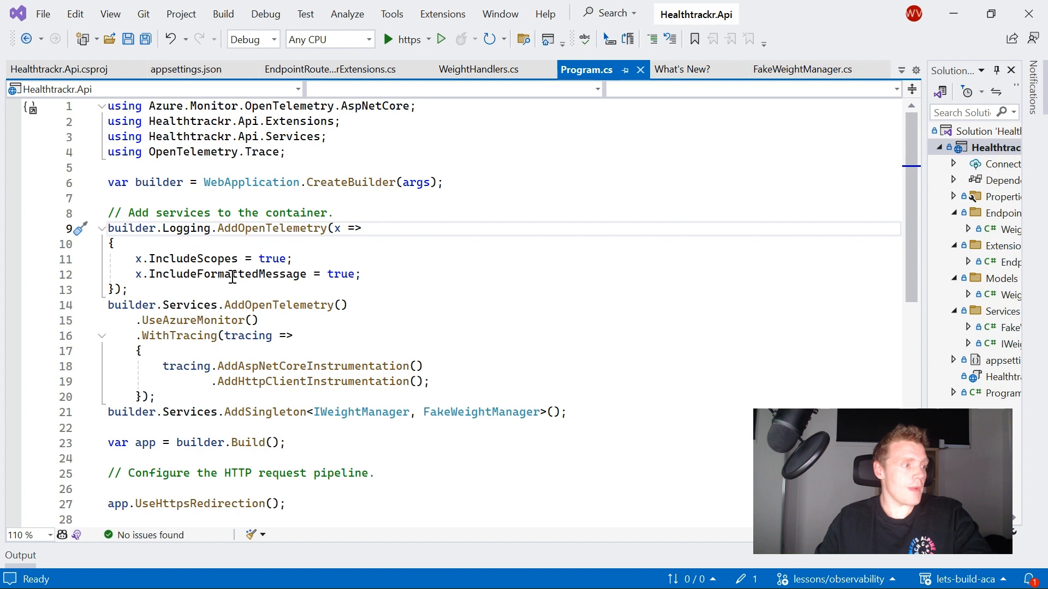
pyautogui.scroll(-3)
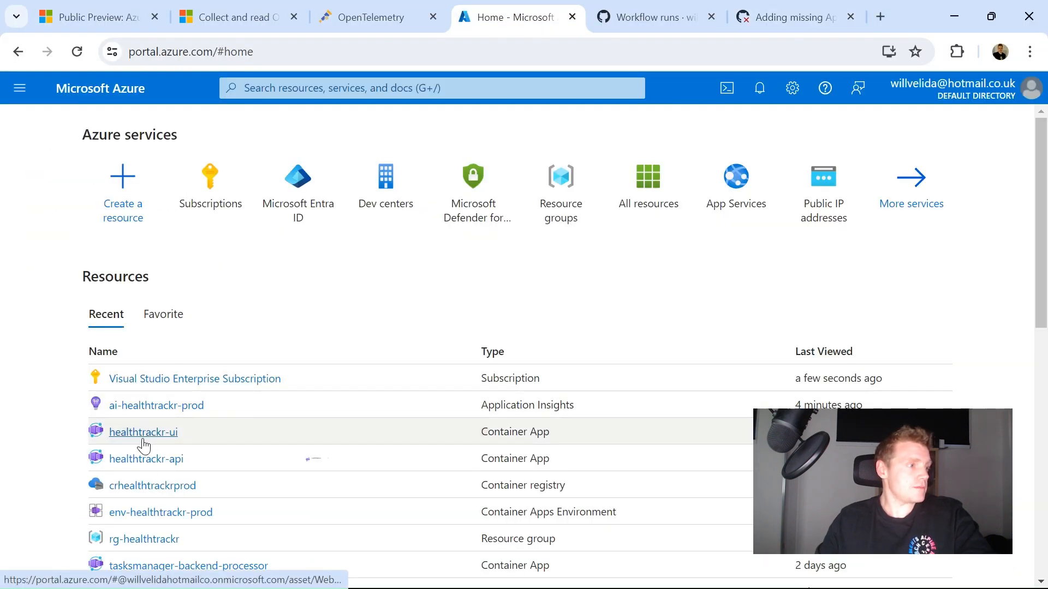
# Step: Open the healthtrackr-ui app, view the 07-02-2024 weight entry, go back, then view the 20-01-2024 entry
pyautogui.click(142, 432)
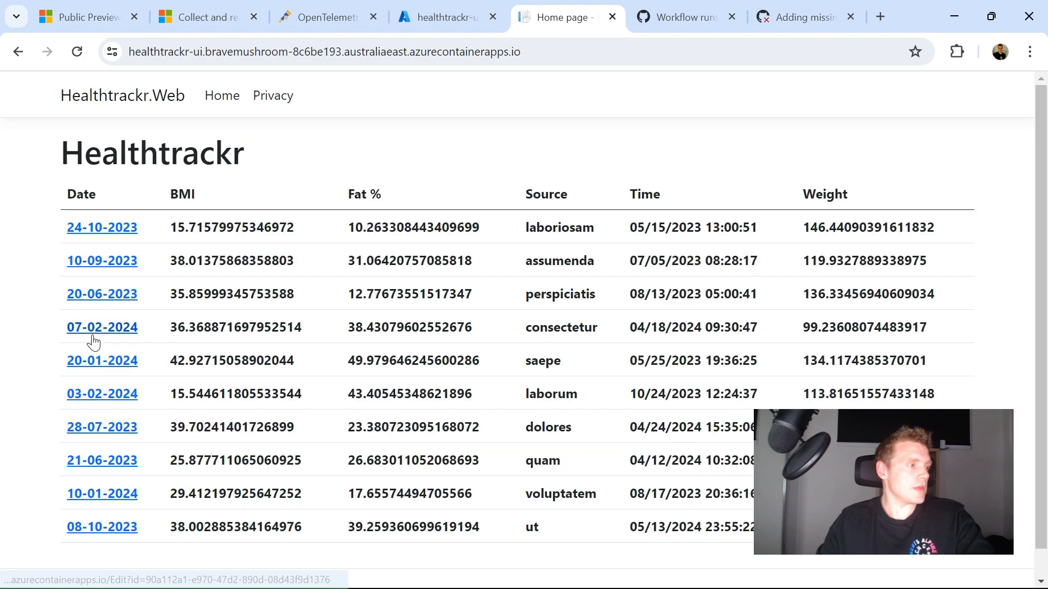
pyautogui.click(101, 294)
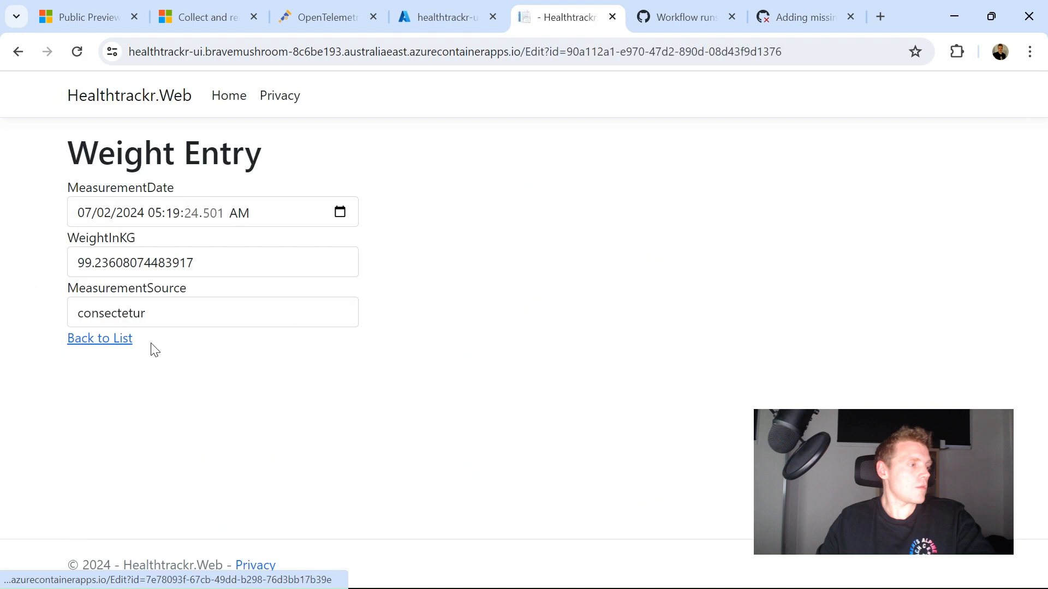
pyautogui.click(99, 338)
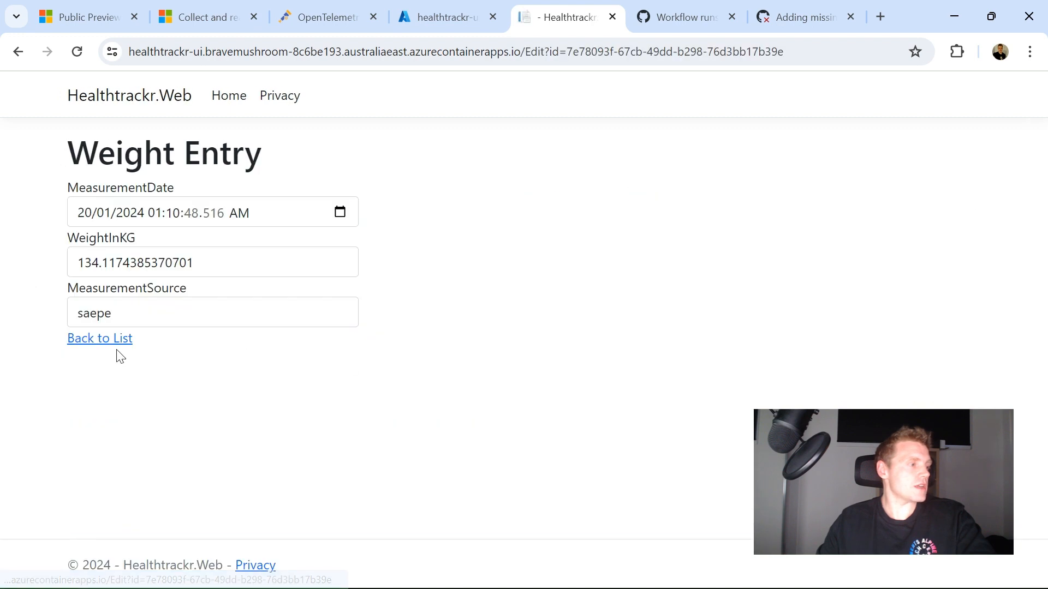
pyautogui.click(441, 17)
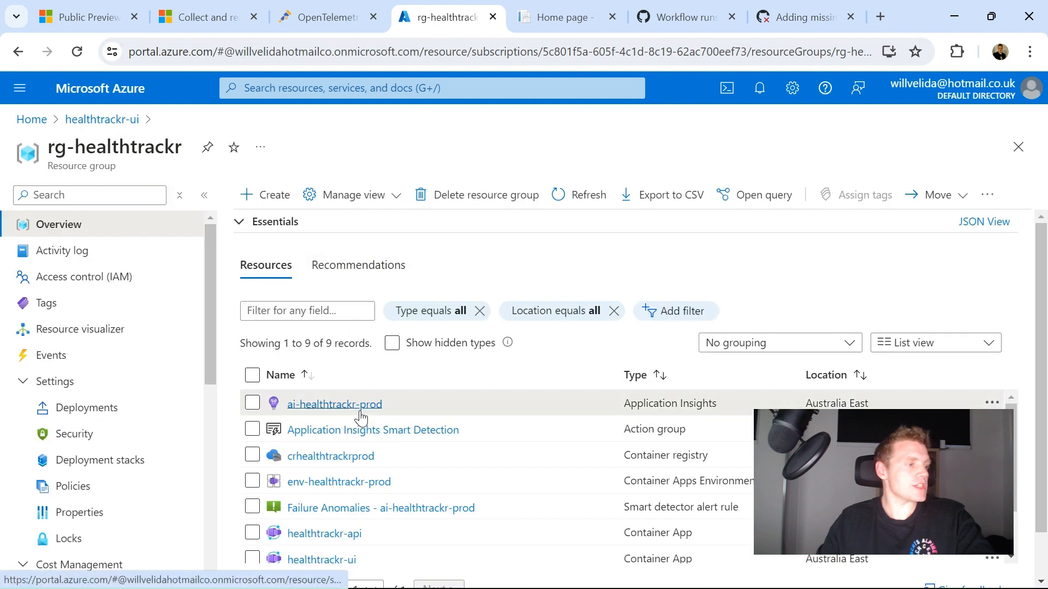
# Step: Open ai-healthtrackr-prod Application Insights and its application map
pyautogui.click(334, 404)
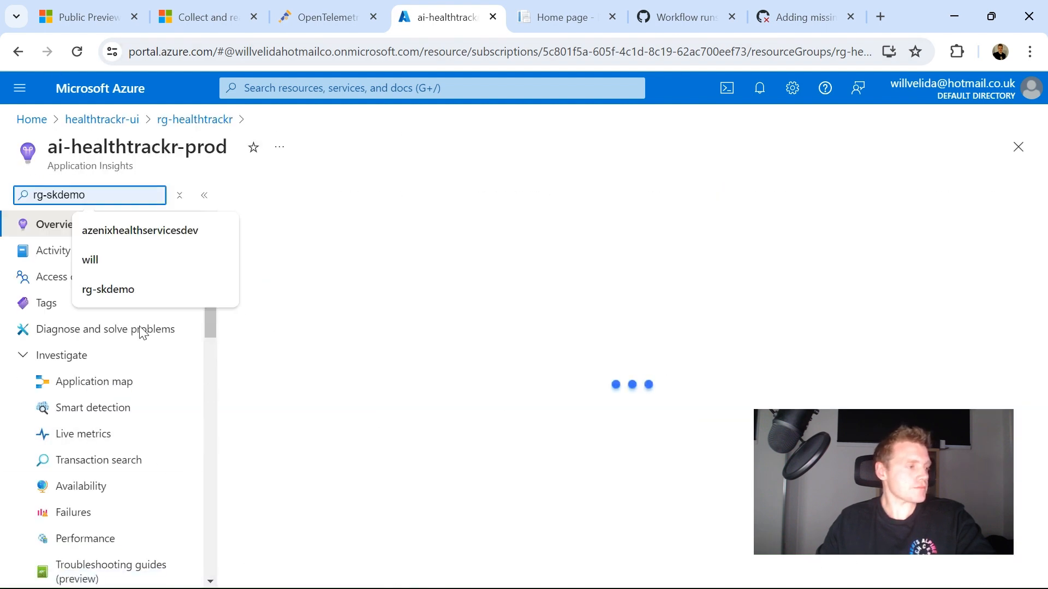
pyautogui.click(179, 195)
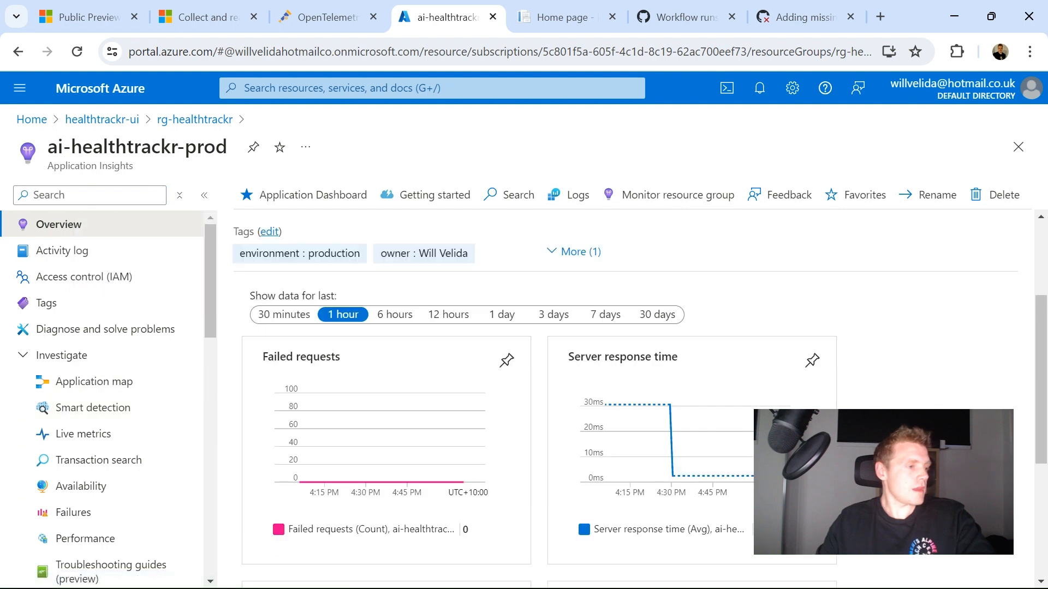
pyautogui.click(95, 381)
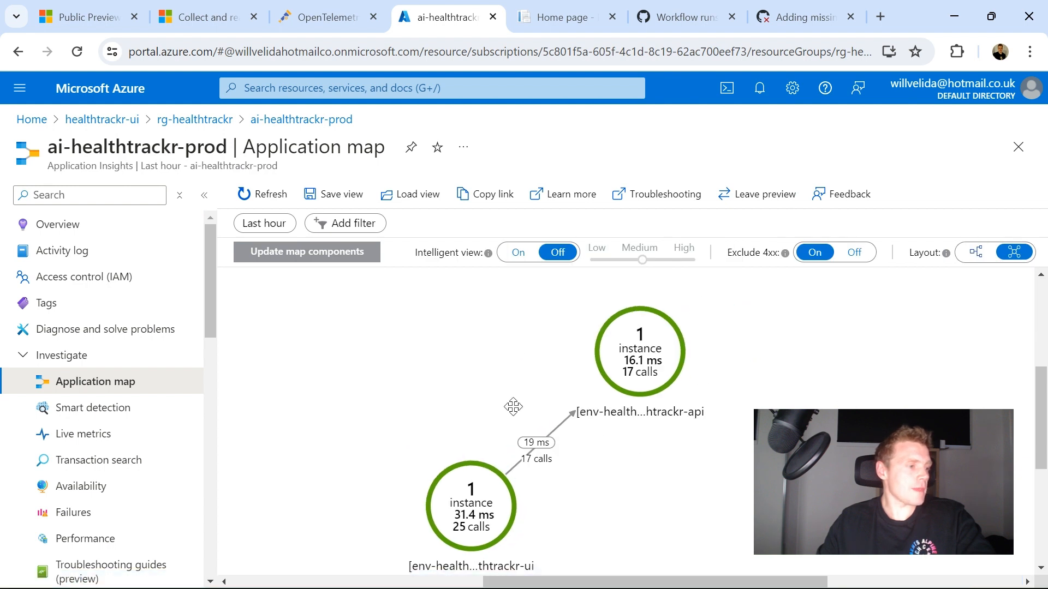
# Step: Check performance of the UI→API calls, return to the map, and start a transaction search
pyautogui.click(637, 350)
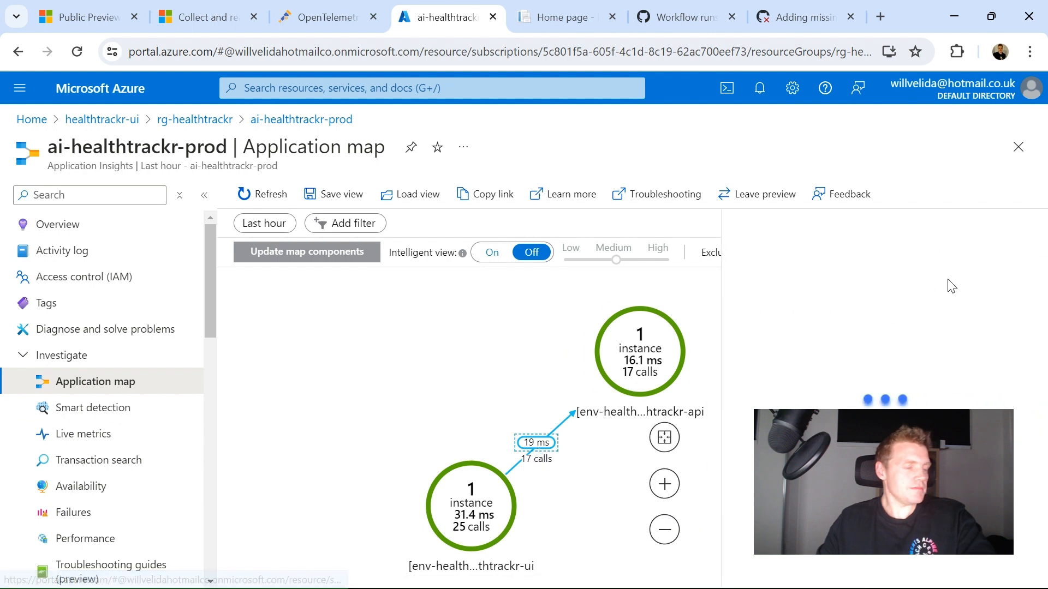
pyautogui.click(639, 351)
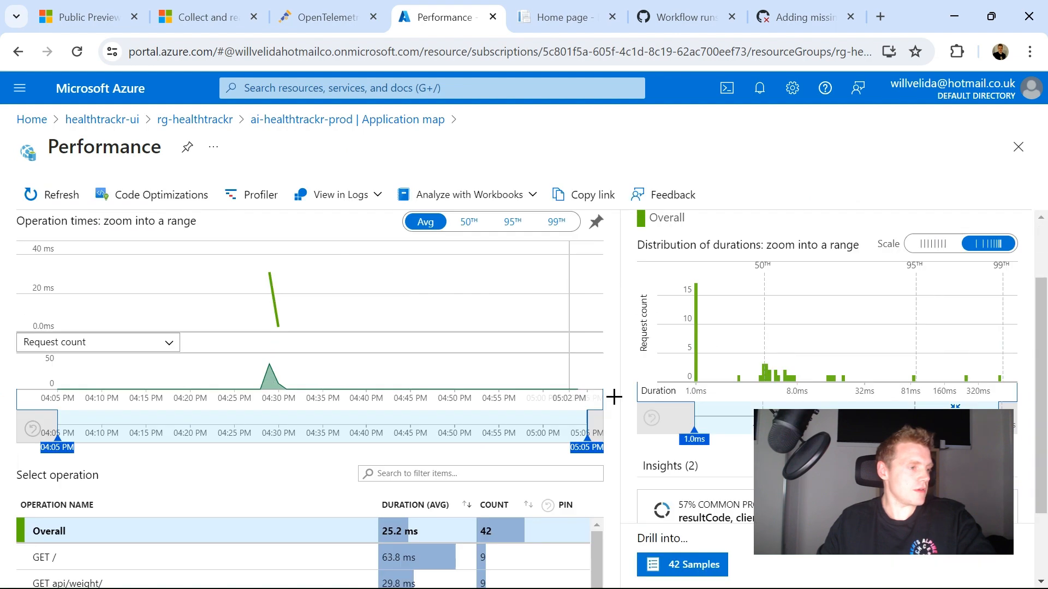
pyautogui.scroll(-3)
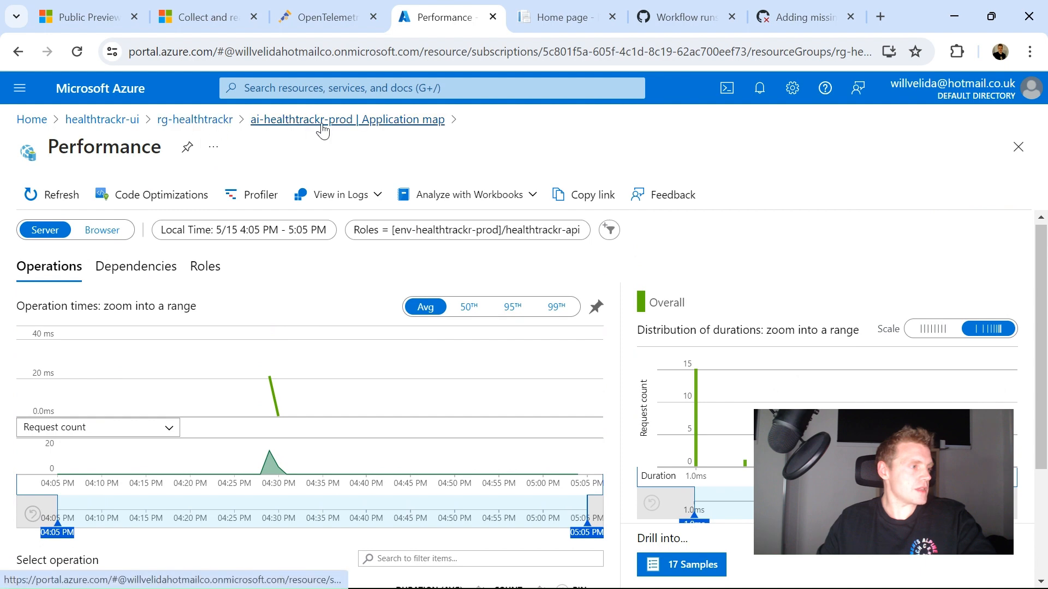
pyautogui.click(347, 119)
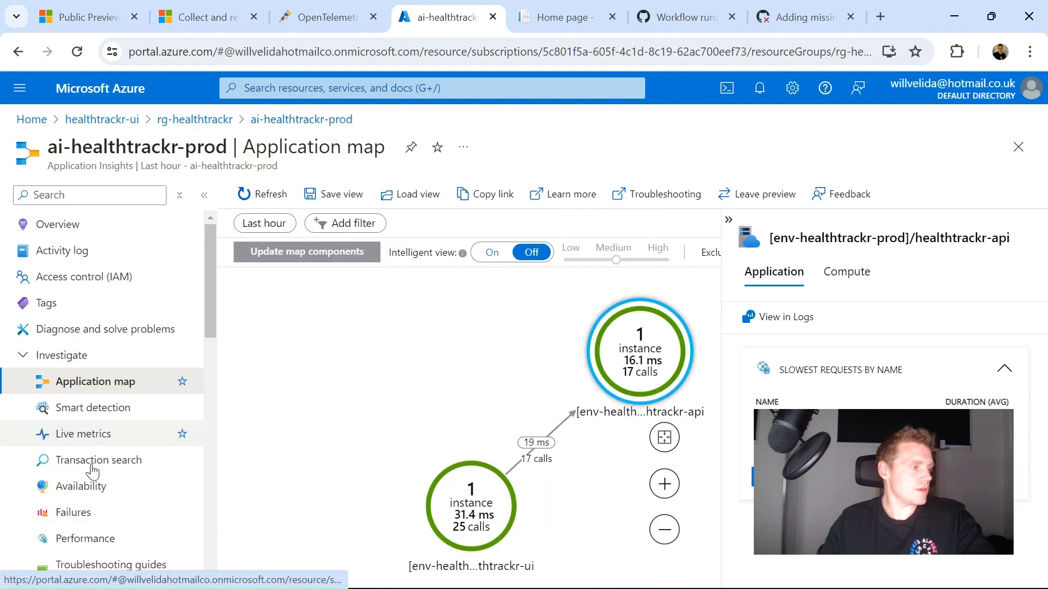
pyautogui.click(100, 460)
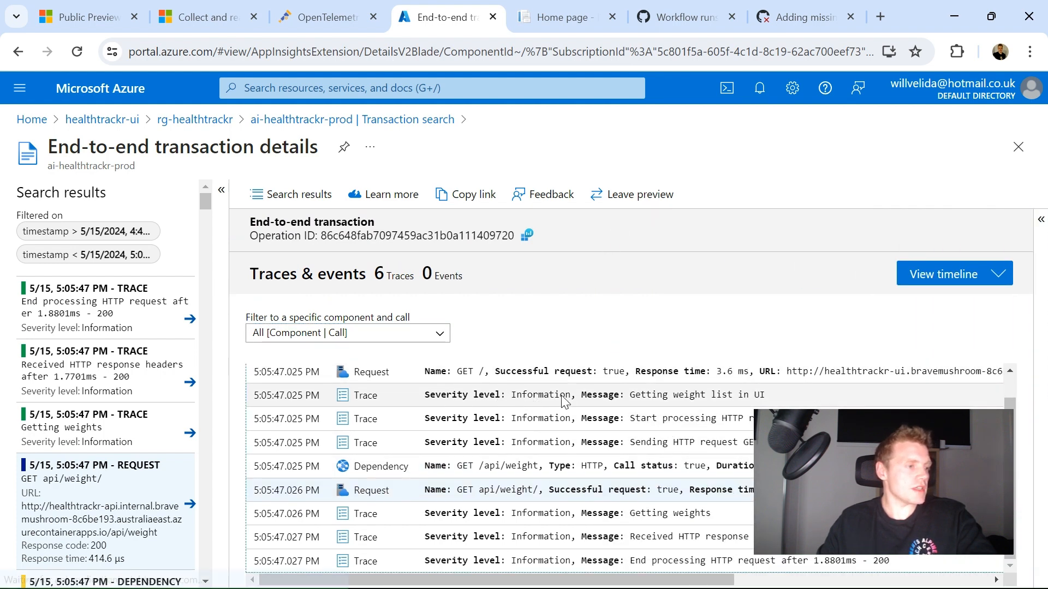
pyautogui.moveTo(517, 490)
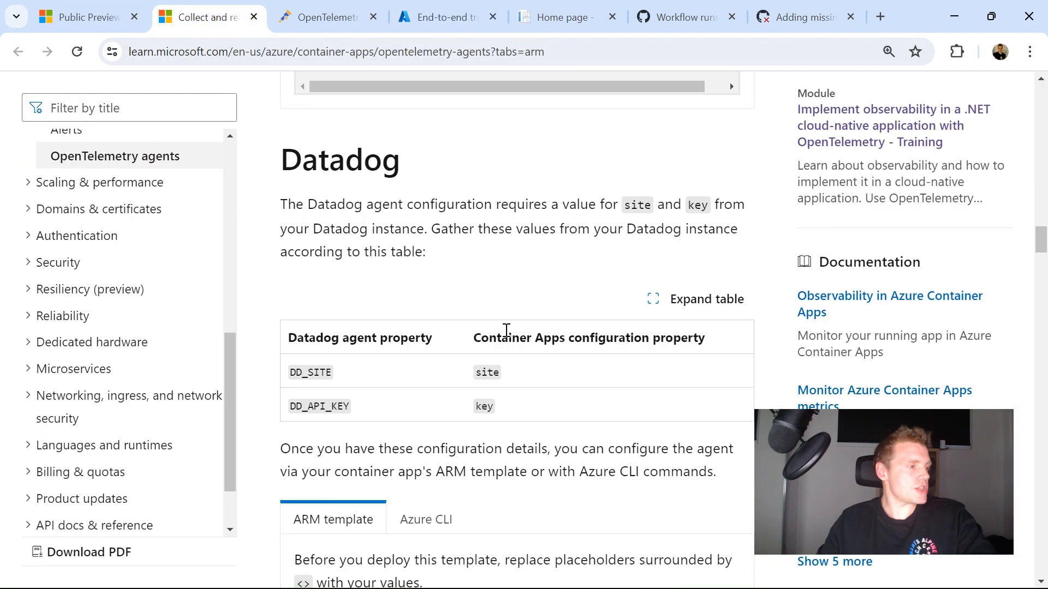
# Step: Scroll the OpenTelemetry agents article down to agent costs and known limitations
pyautogui.scroll(-3)
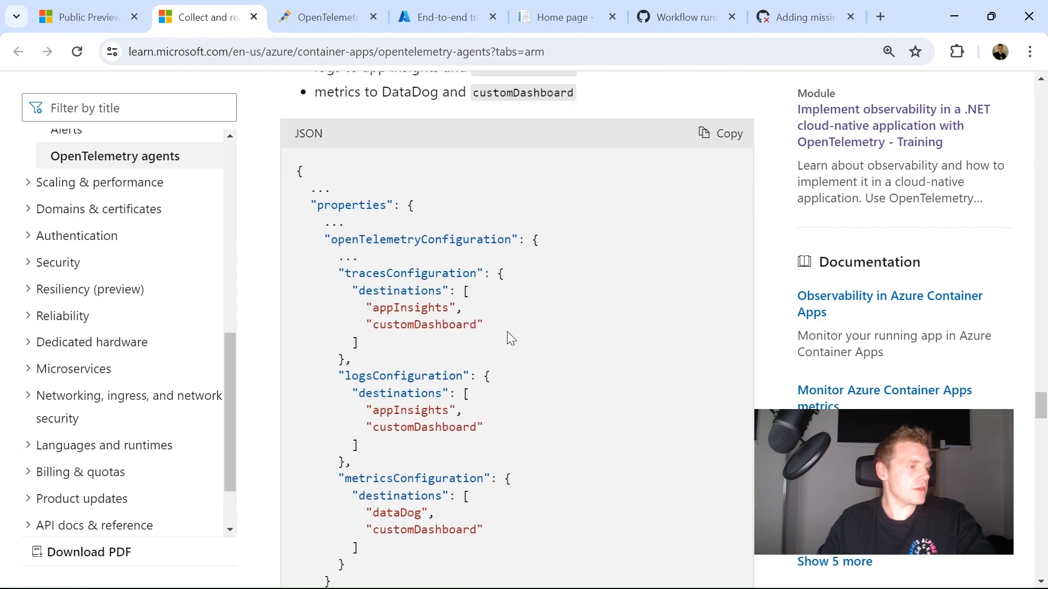
pyautogui.scroll(-3)
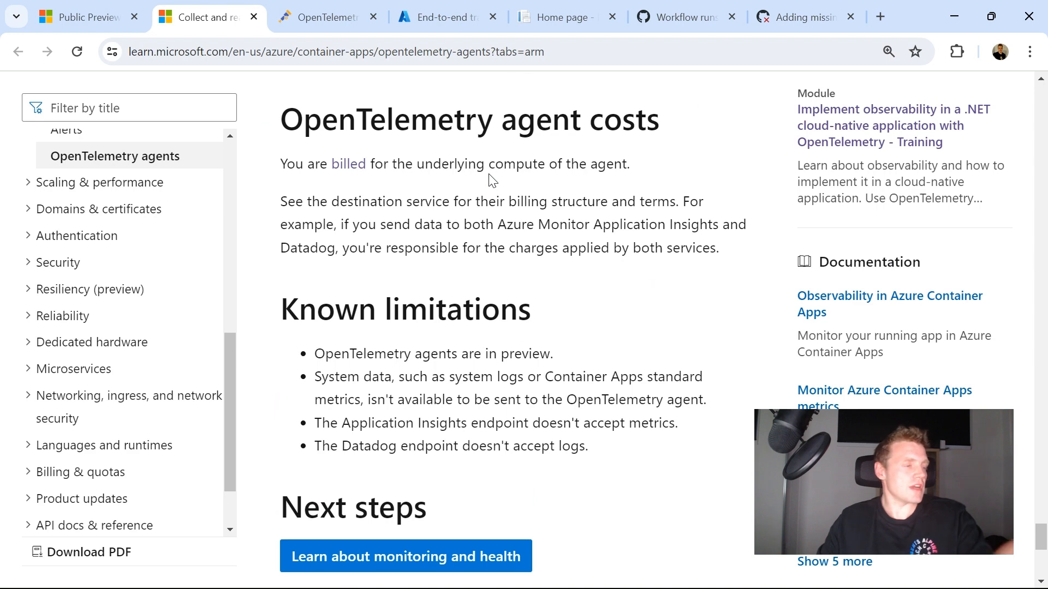
pyautogui.moveTo(476, 165)
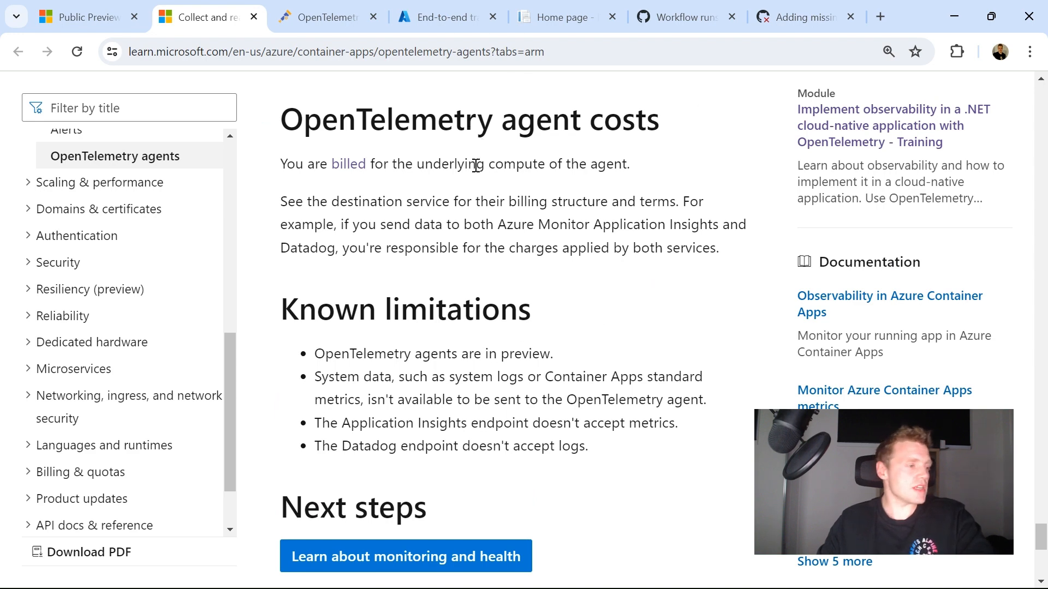
pyautogui.scroll(-3)
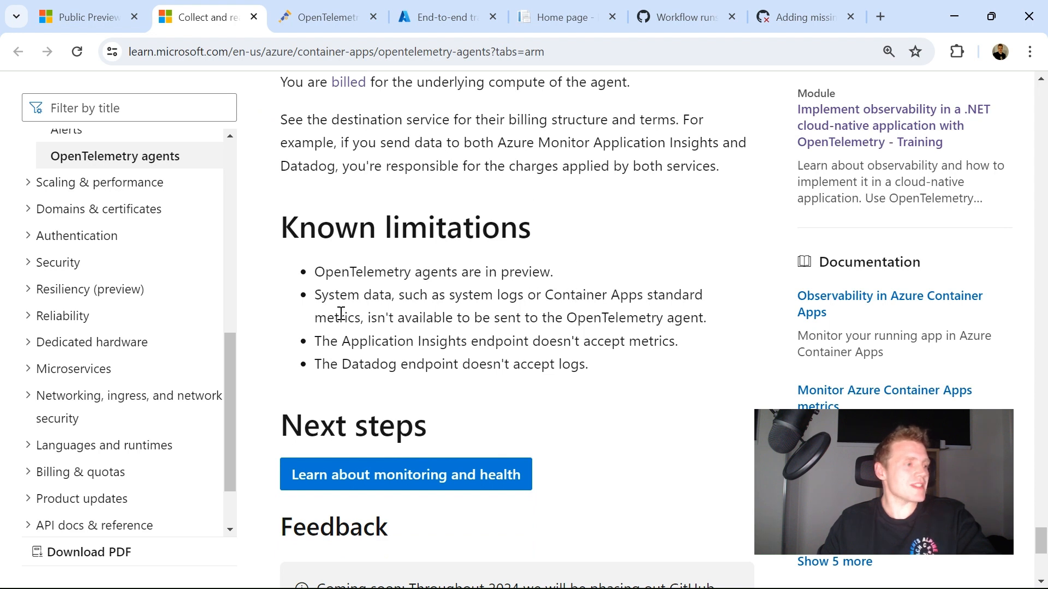
pyautogui.moveTo(407, 299)
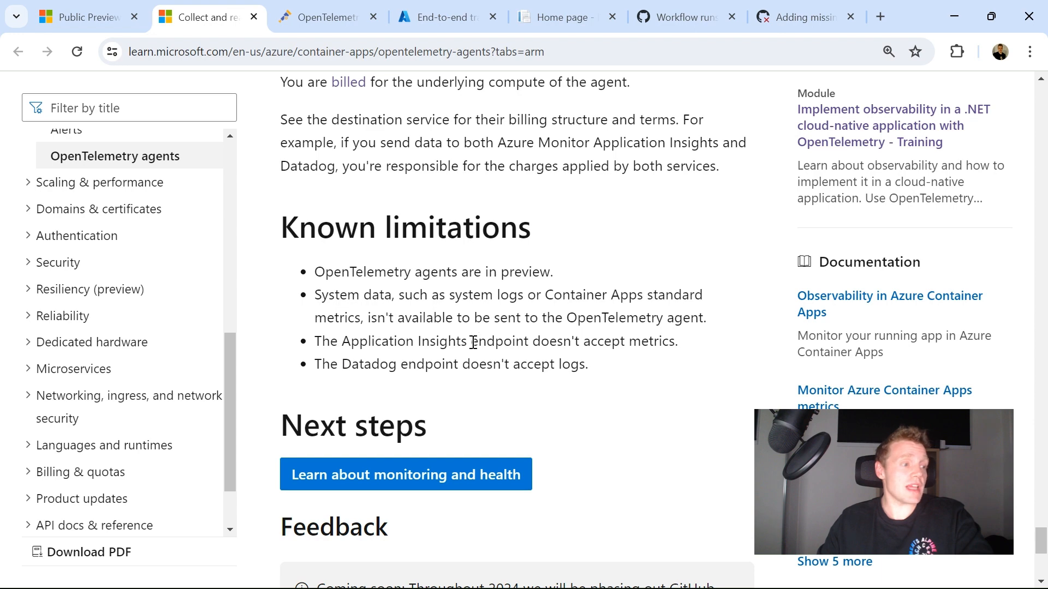
pyautogui.moveTo(522, 334)
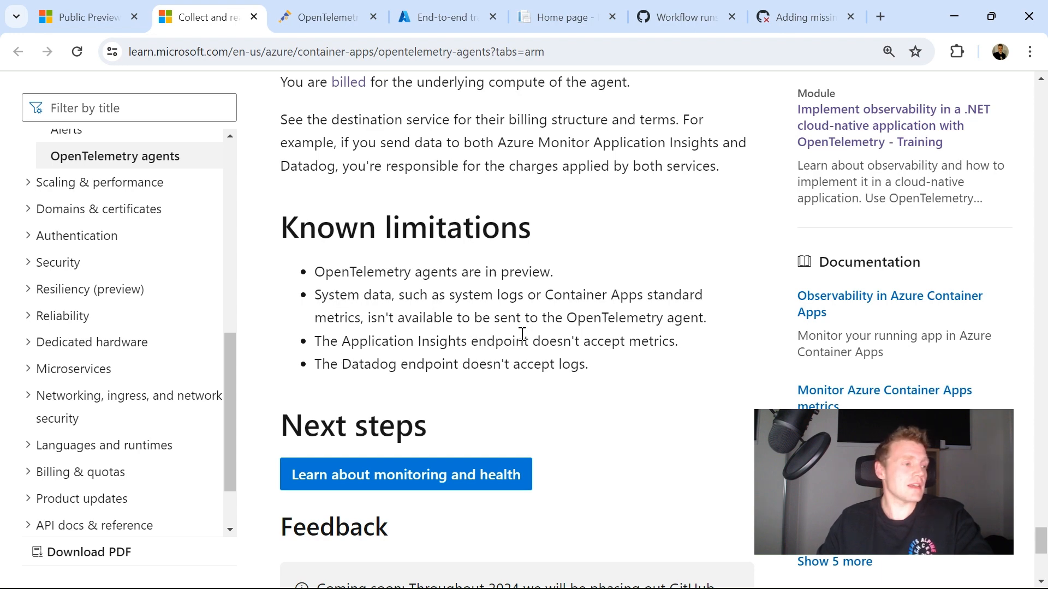
# Step: Inspect one trace in the portal's end-to-end transaction, then return to the documentation
pyautogui.click(440, 16)
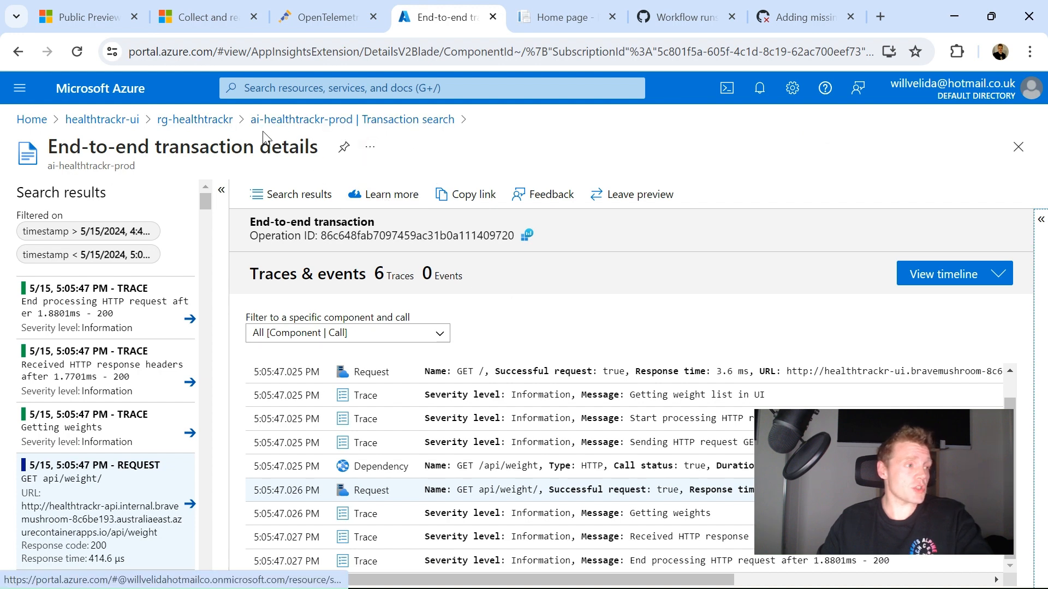
pyautogui.moveTo(126, 364)
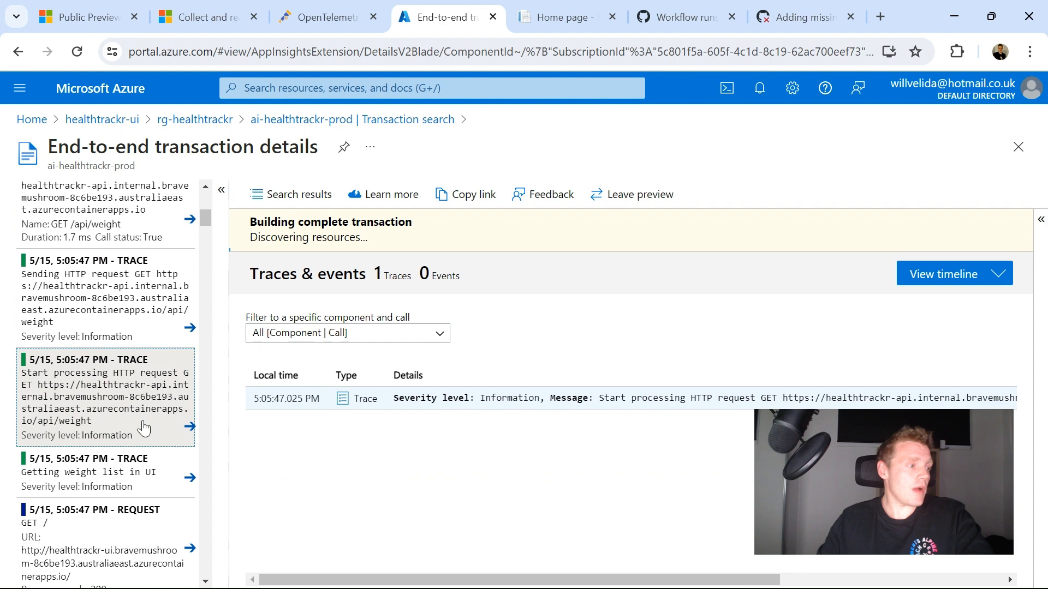
pyautogui.click(942, 273)
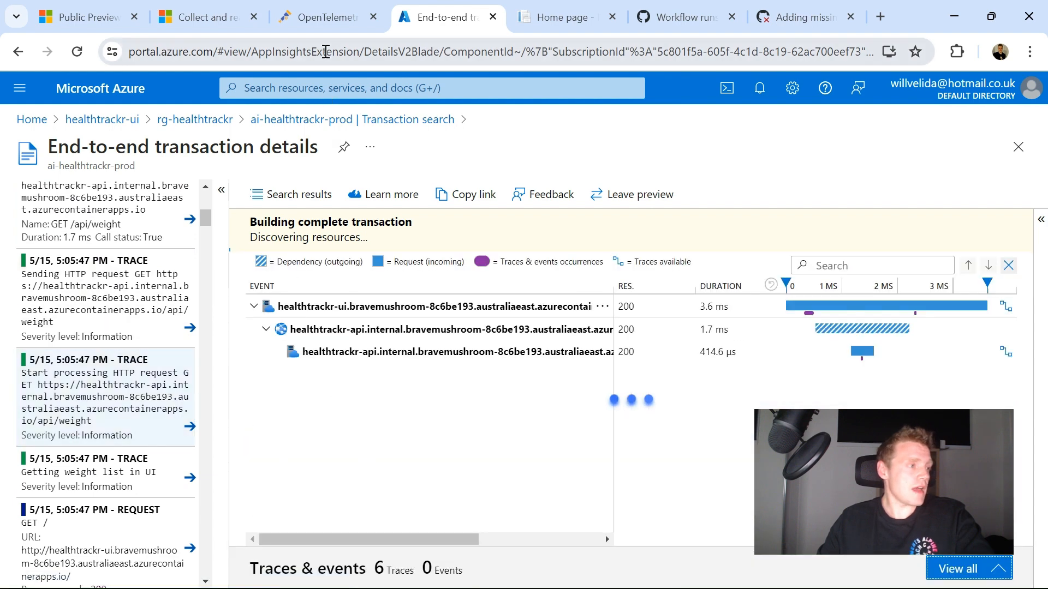
pyautogui.click(201, 16)
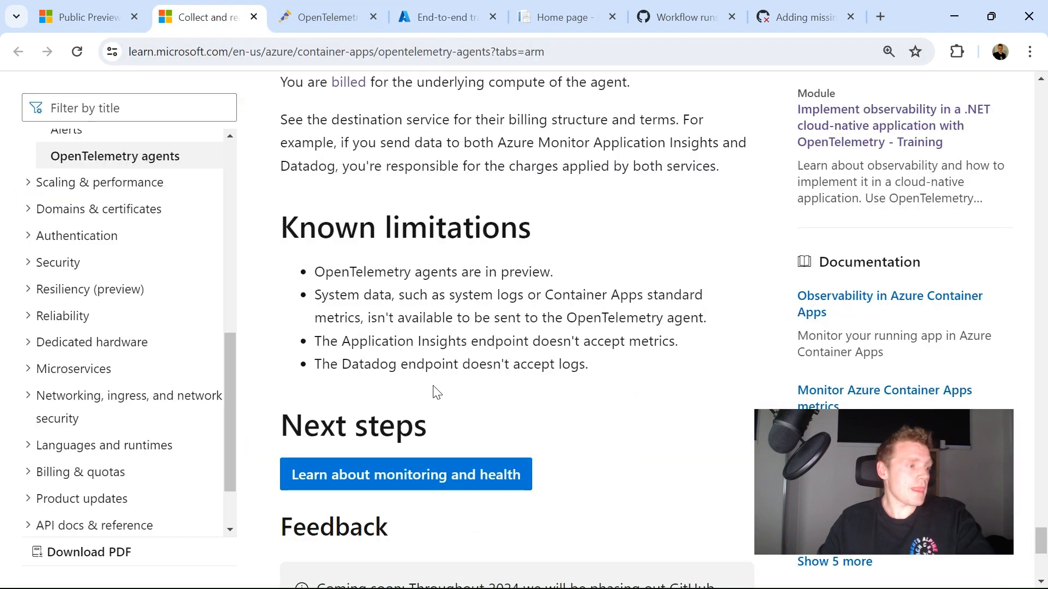
pyautogui.moveTo(458, 382)
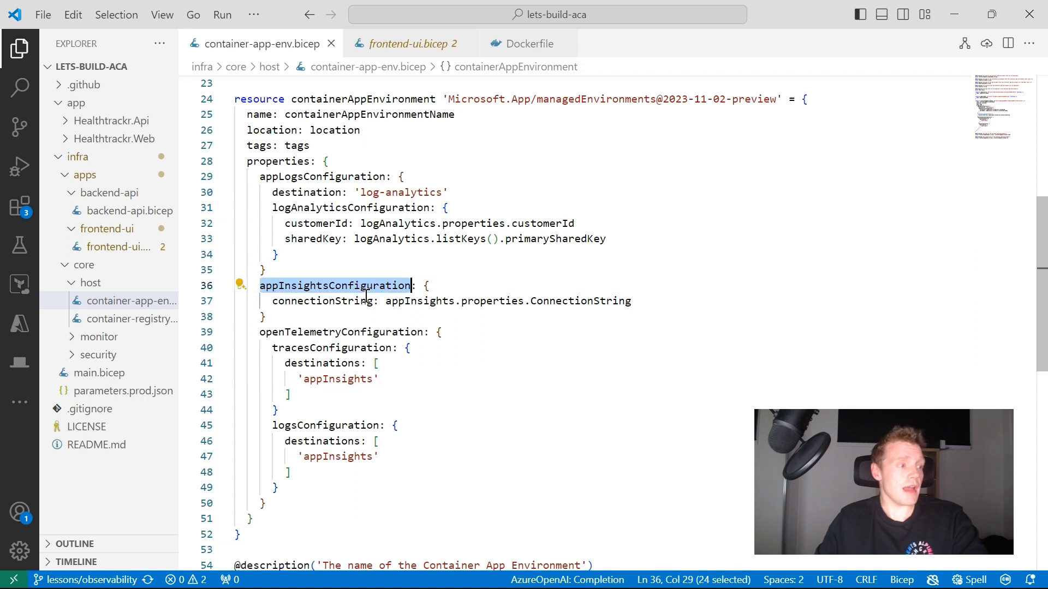
# Step: Show container-app-env.bicep with its appInsightsConfiguration and openTelemetryConfiguration blocks
pyautogui.click(441, 332)
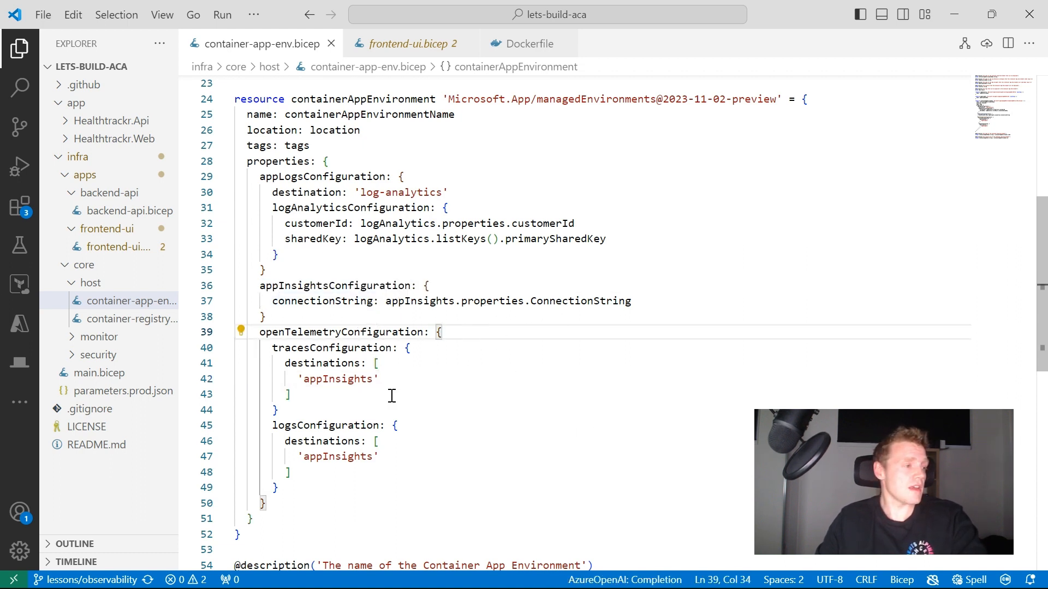
pyautogui.moveTo(419, 338)
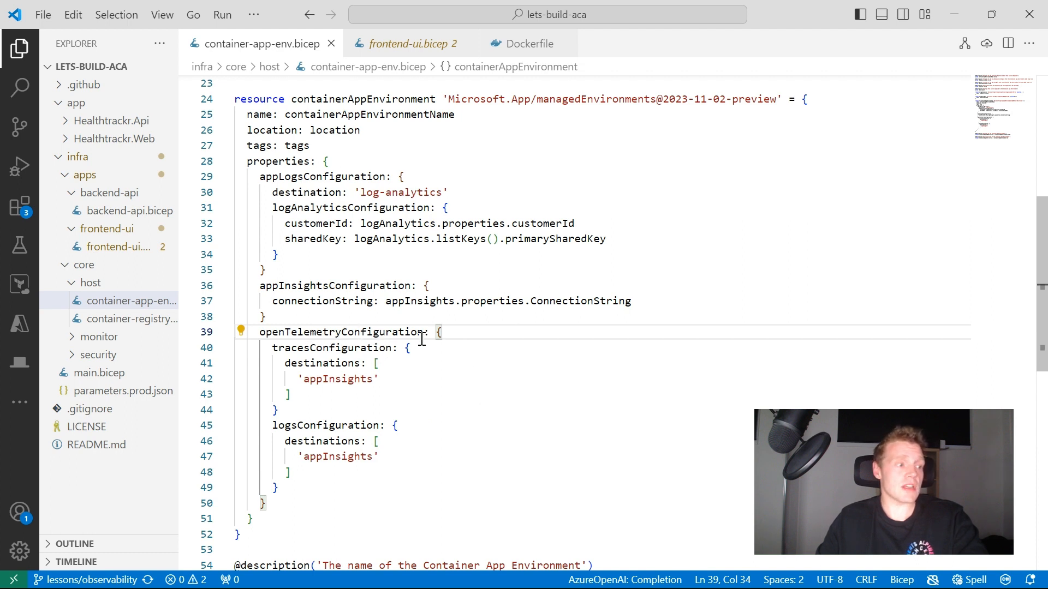
pyautogui.moveTo(415, 353)
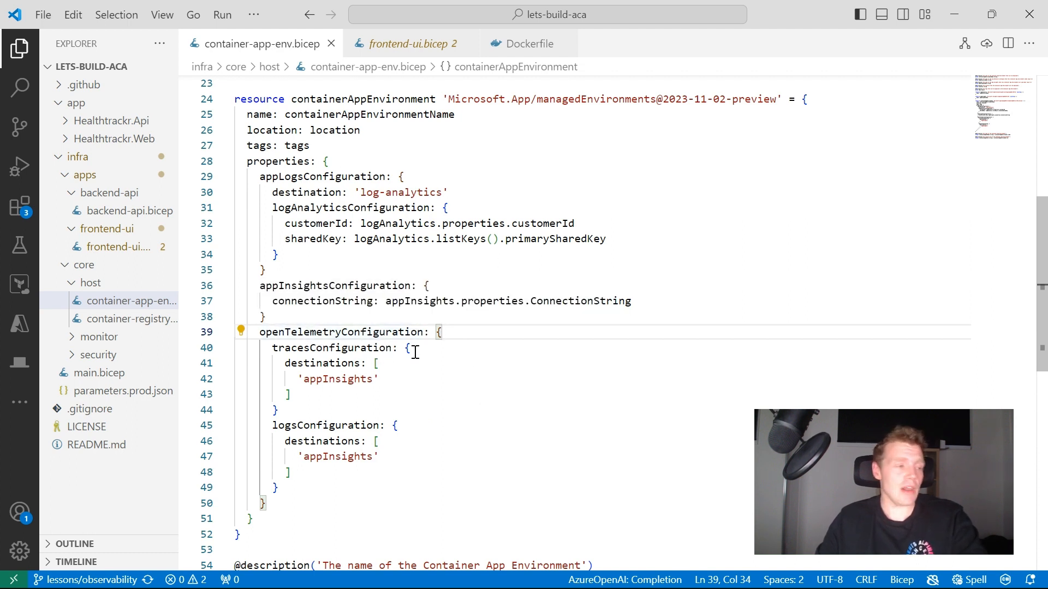
pyautogui.moveTo(398, 419)
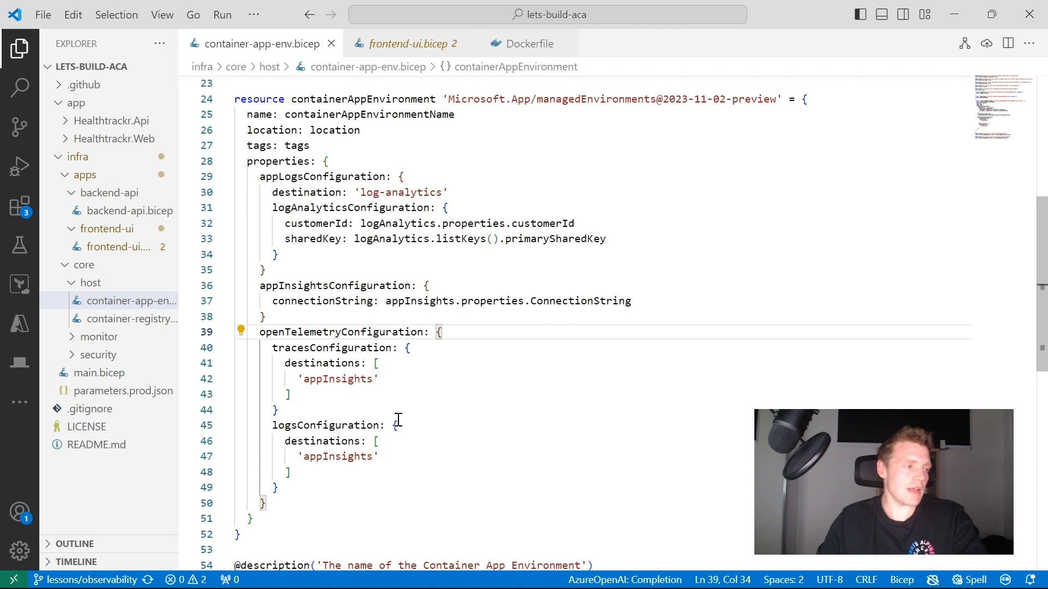
pyautogui.moveTo(303, 195)
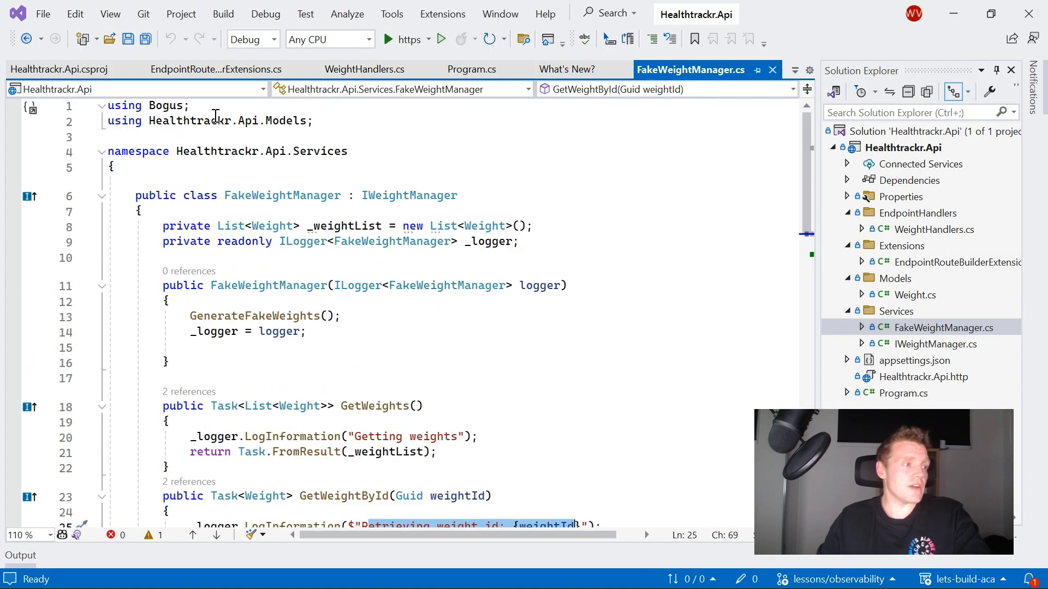
# Step: Show the API's Program.cs with its OpenTelemetry logging and Azure Monitor tracing setup
pyautogui.click(472, 69)
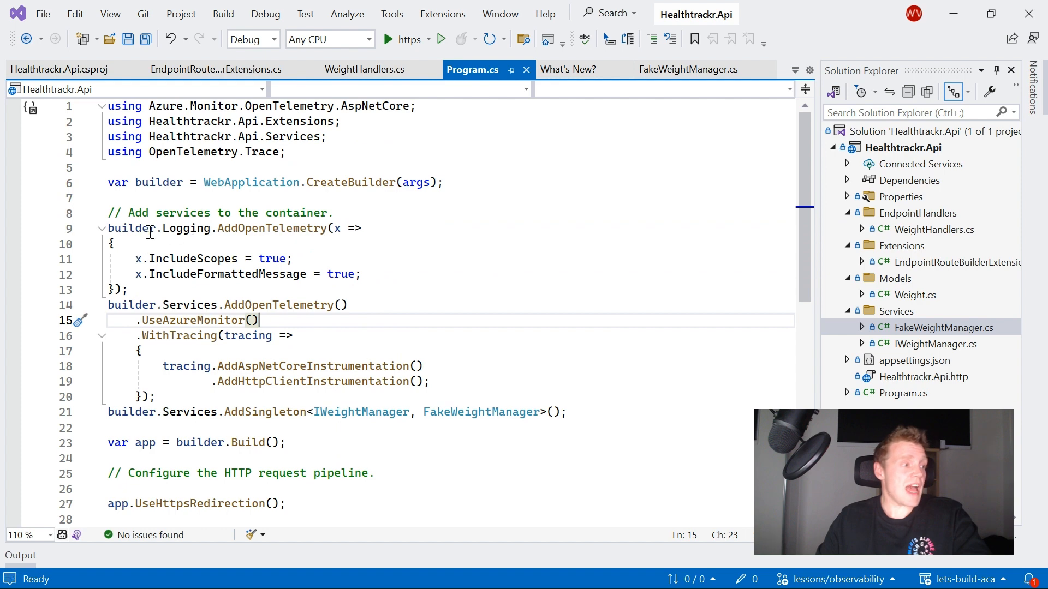
pyautogui.moveTo(260, 243)
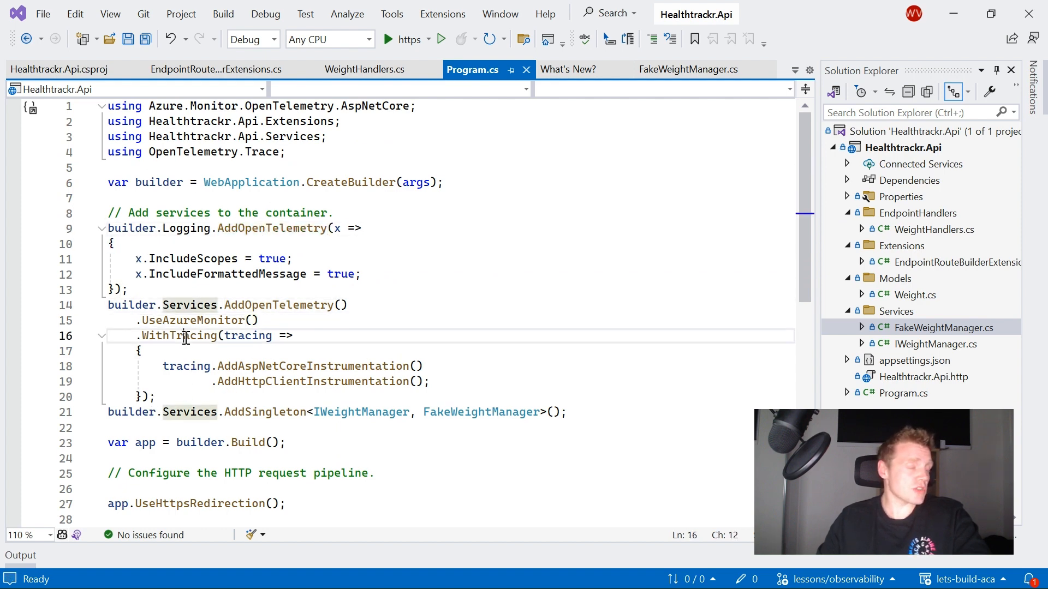
pyautogui.click(112, 243)
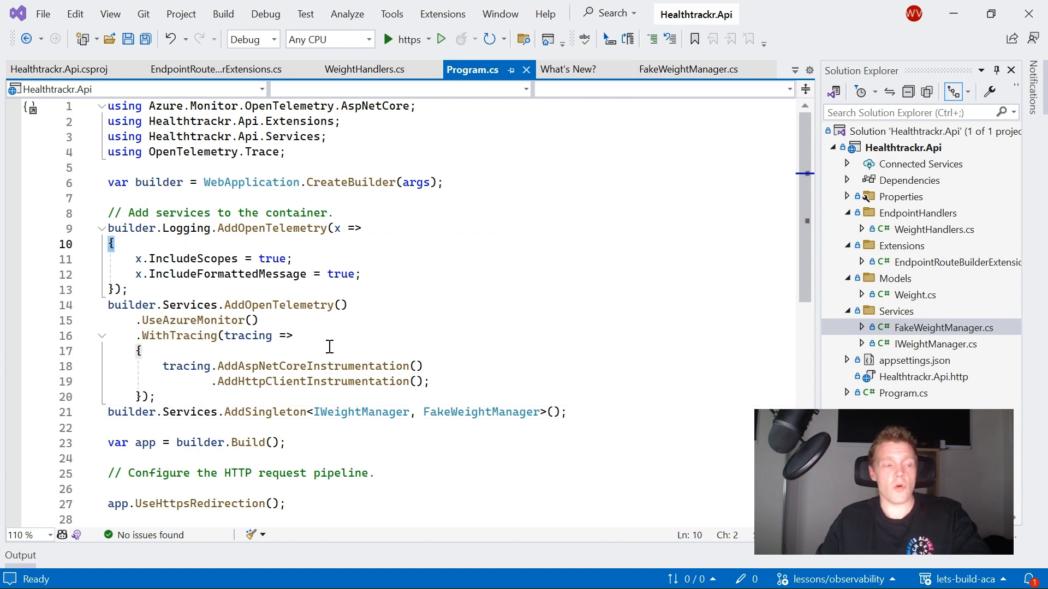